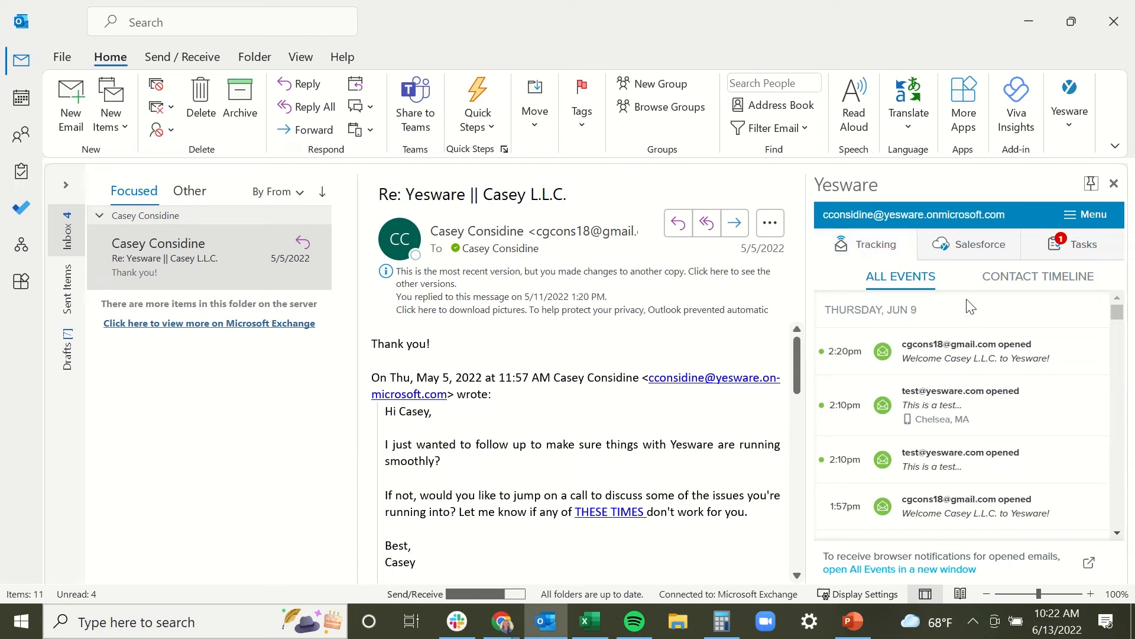
mouse_move(973, 315)
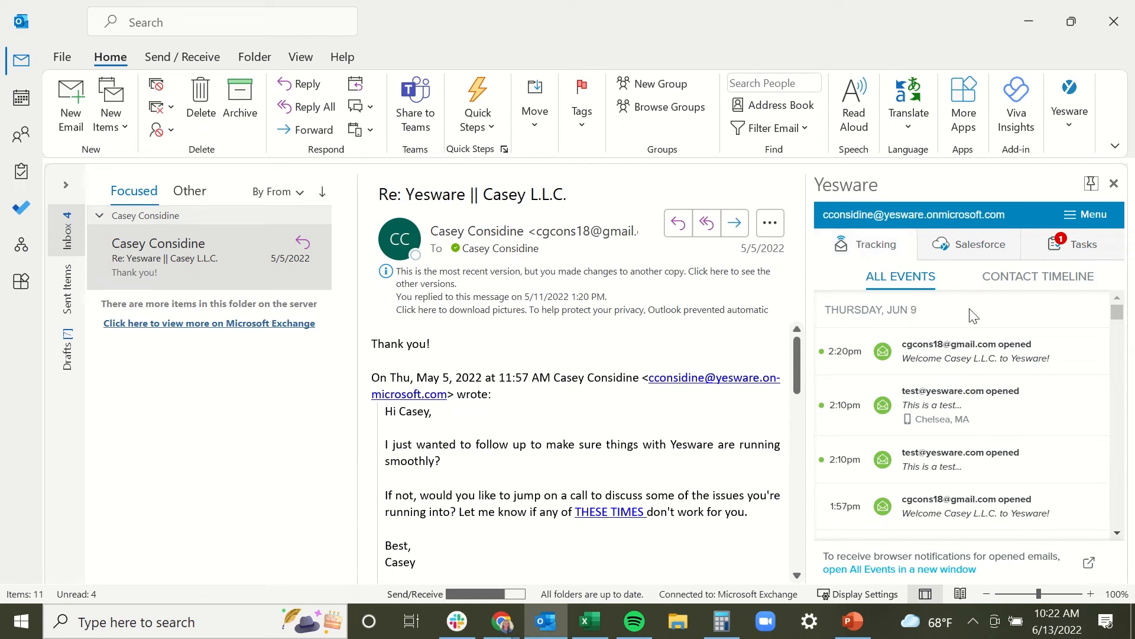
mouse_move(1062, 325)
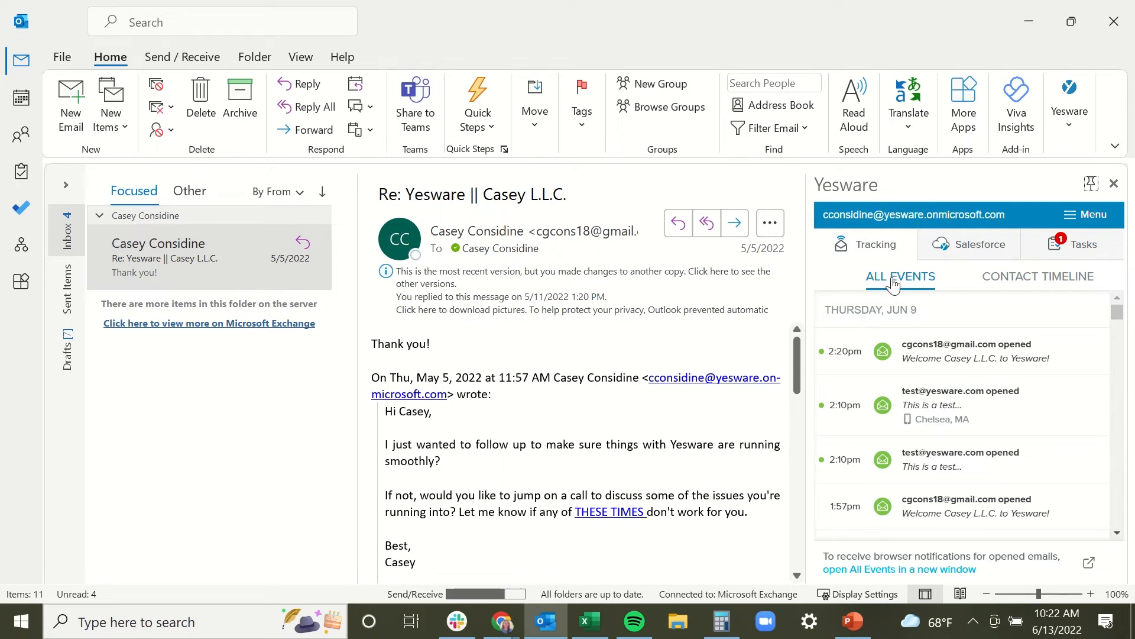
mouse_move(953, 310)
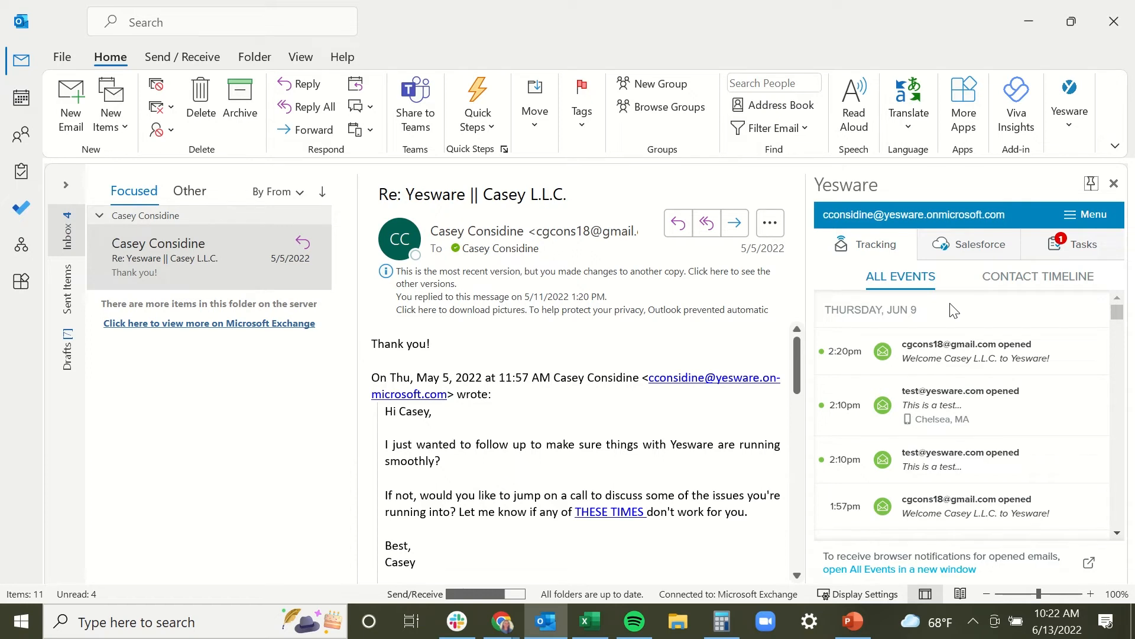
Show the sender's Contact Timeline and browse its dated Welcome emails
left_click(1039, 277)
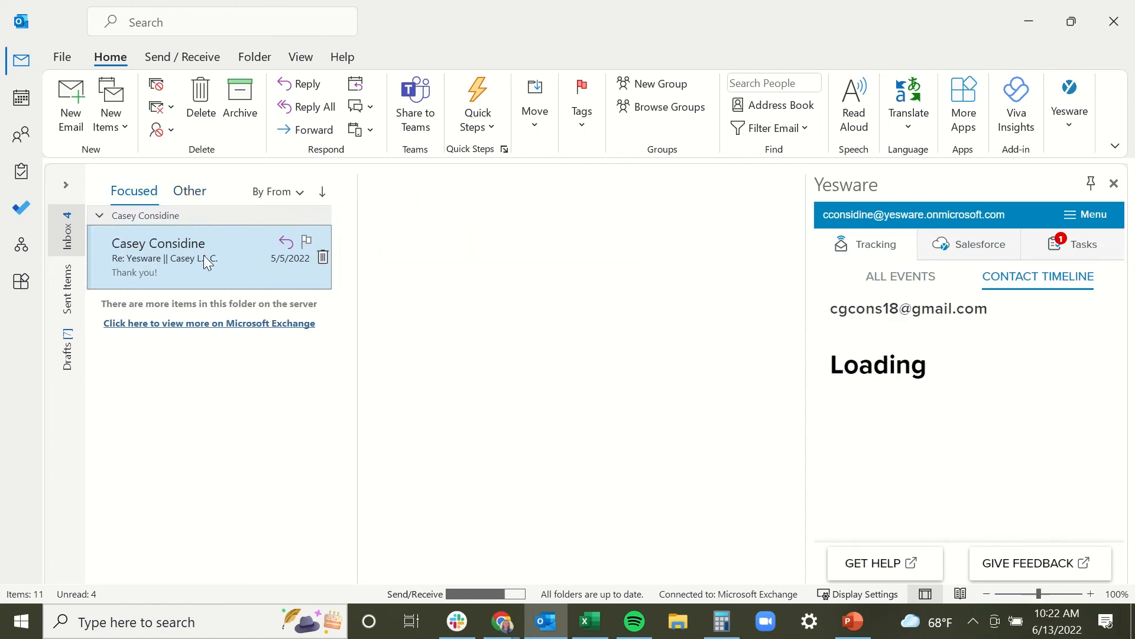
left_click(178, 257)
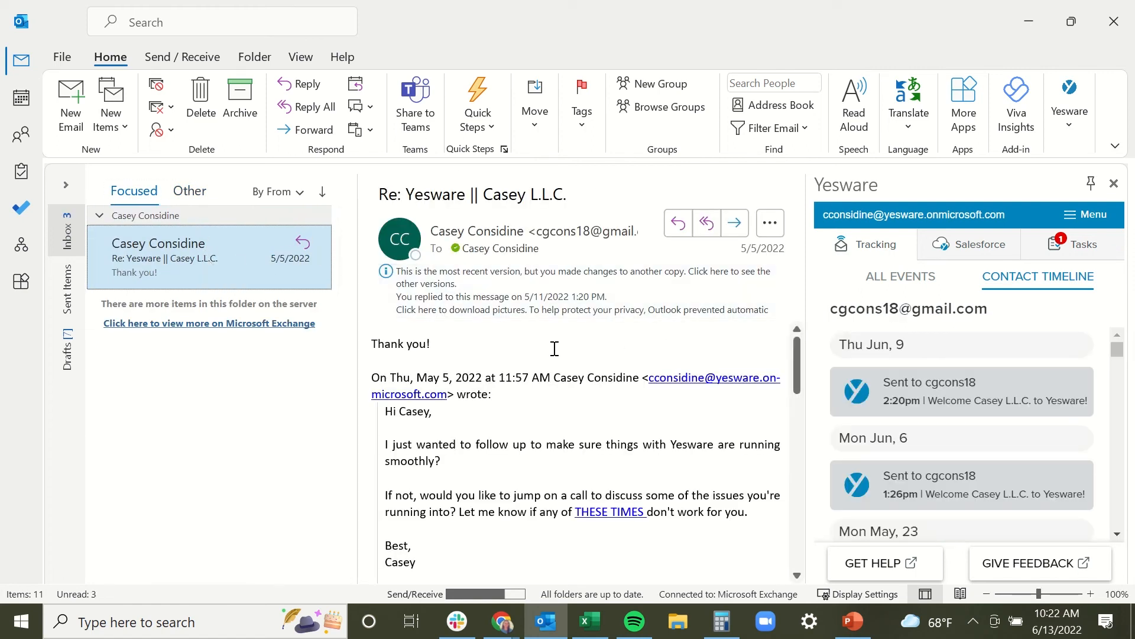
mouse_move(1131, 298)
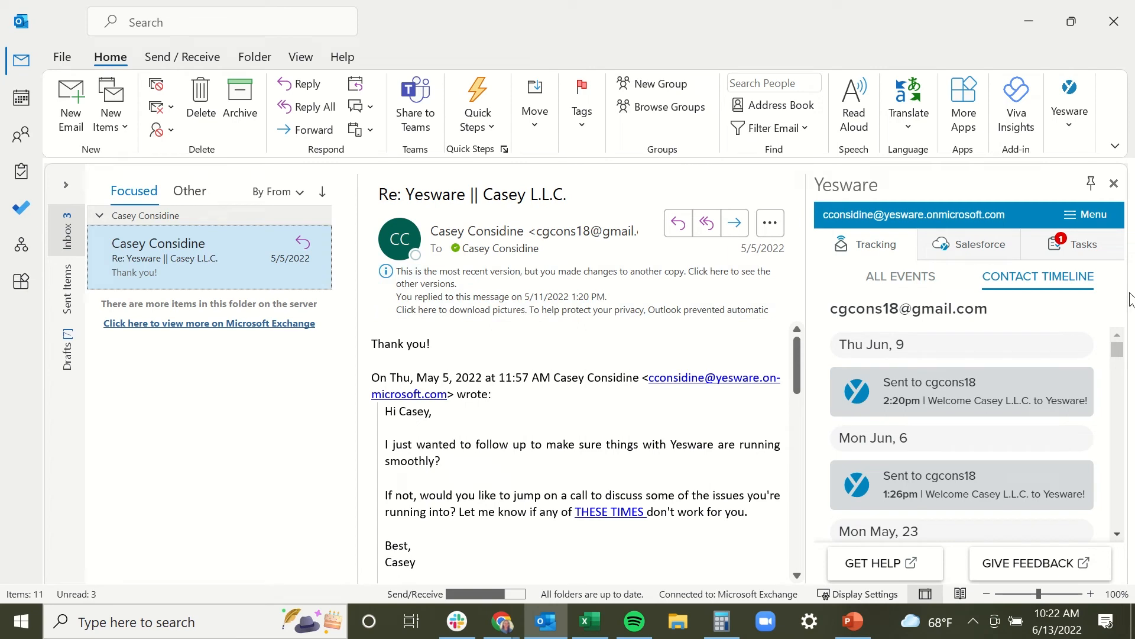
mouse_move(1109, 358)
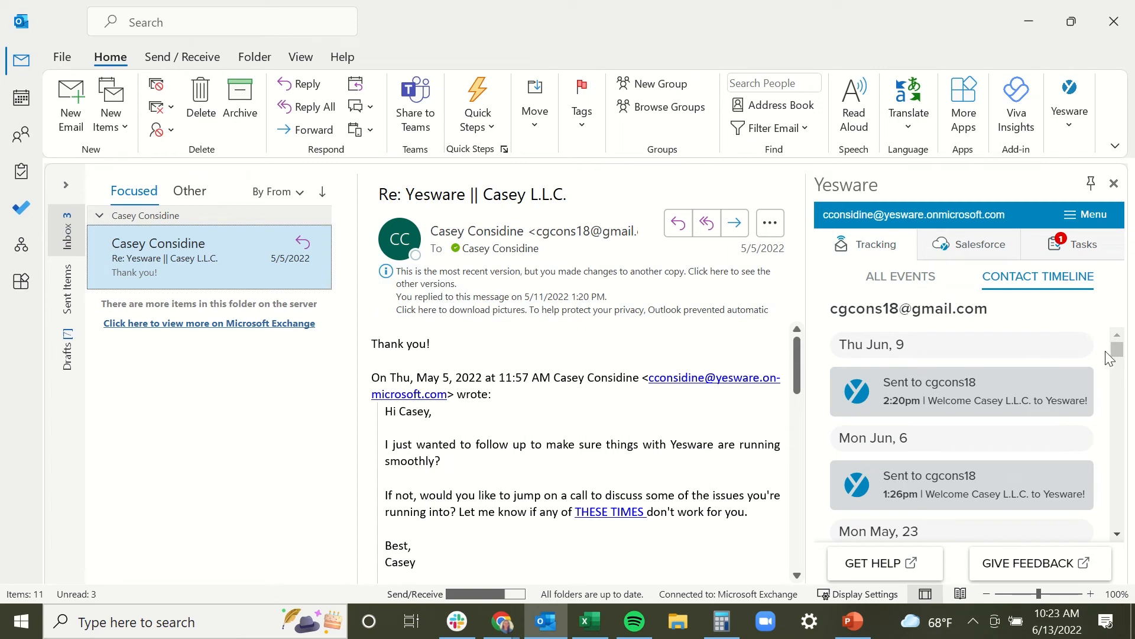
scroll("down", 3)
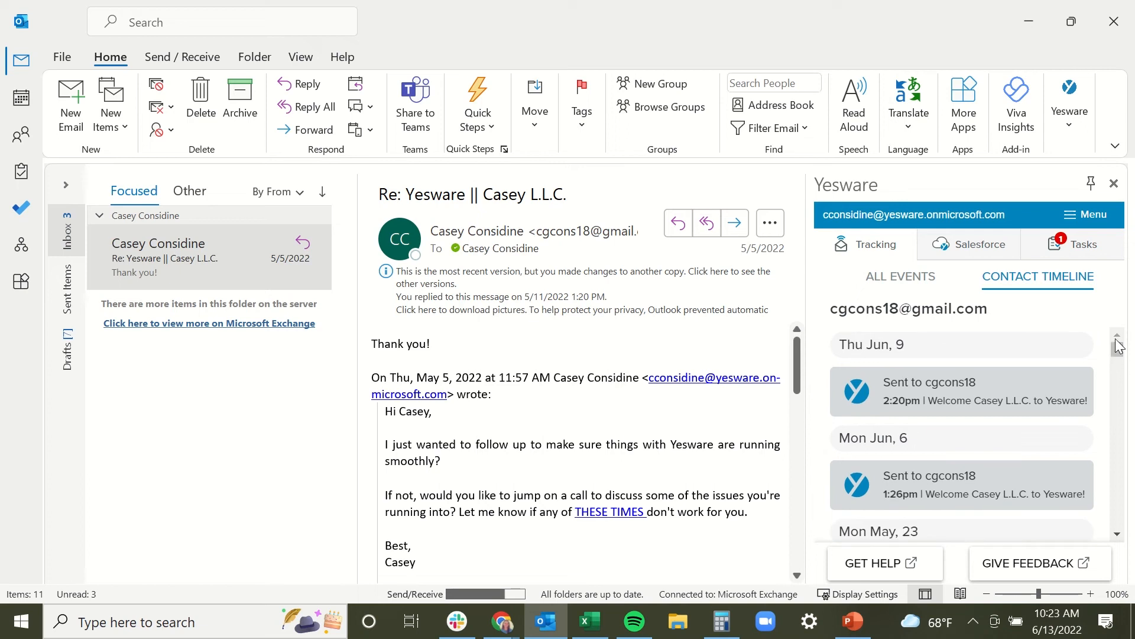
mouse_move(1101, 370)
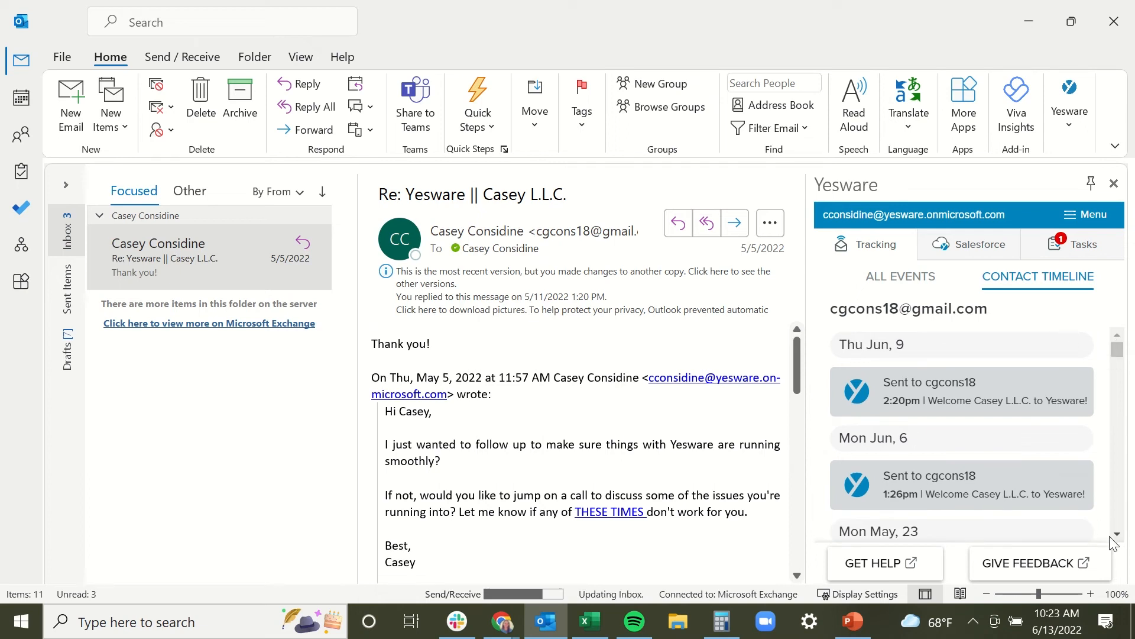
scroll("down", 3)
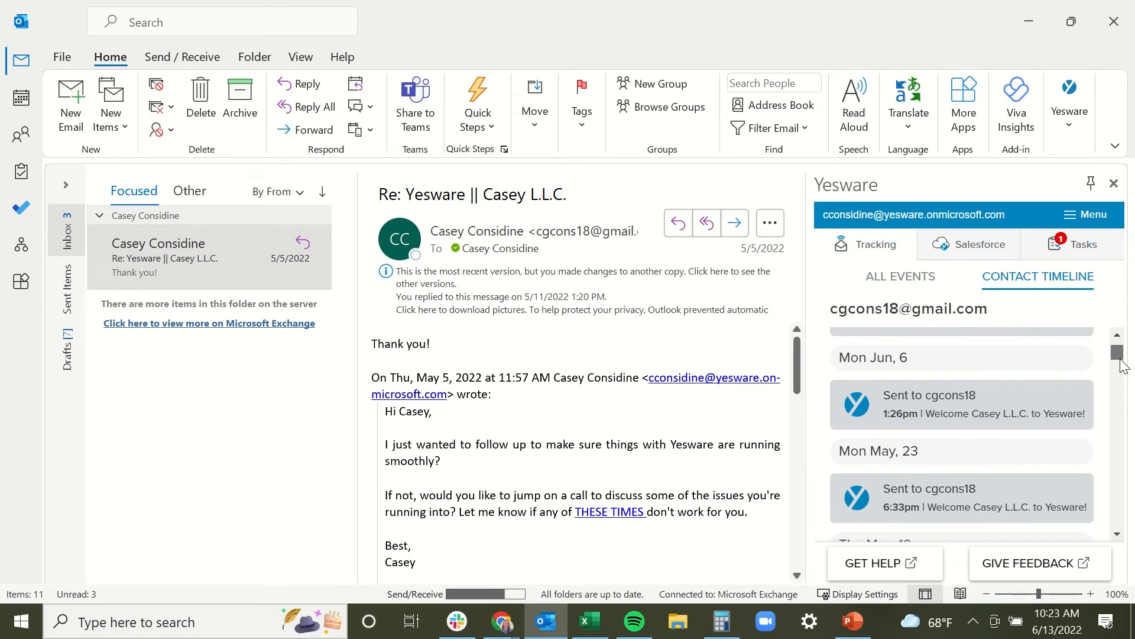
scroll("down", 3)
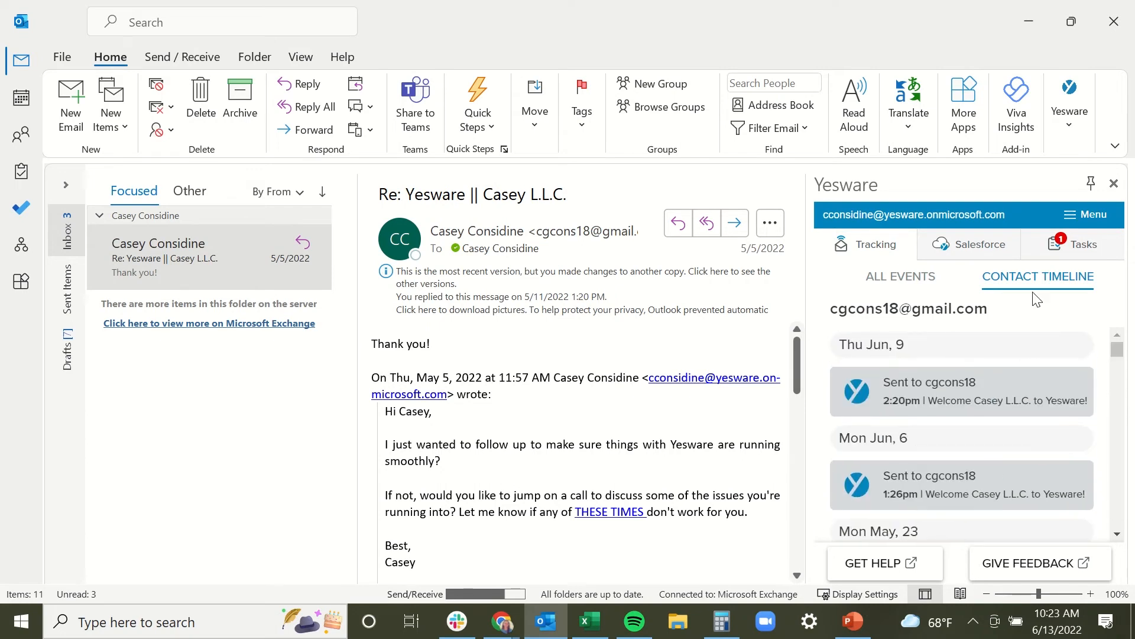
Return to All Events and scroll to the attachment viewed 7 times by 1 person
left_click(900, 276)
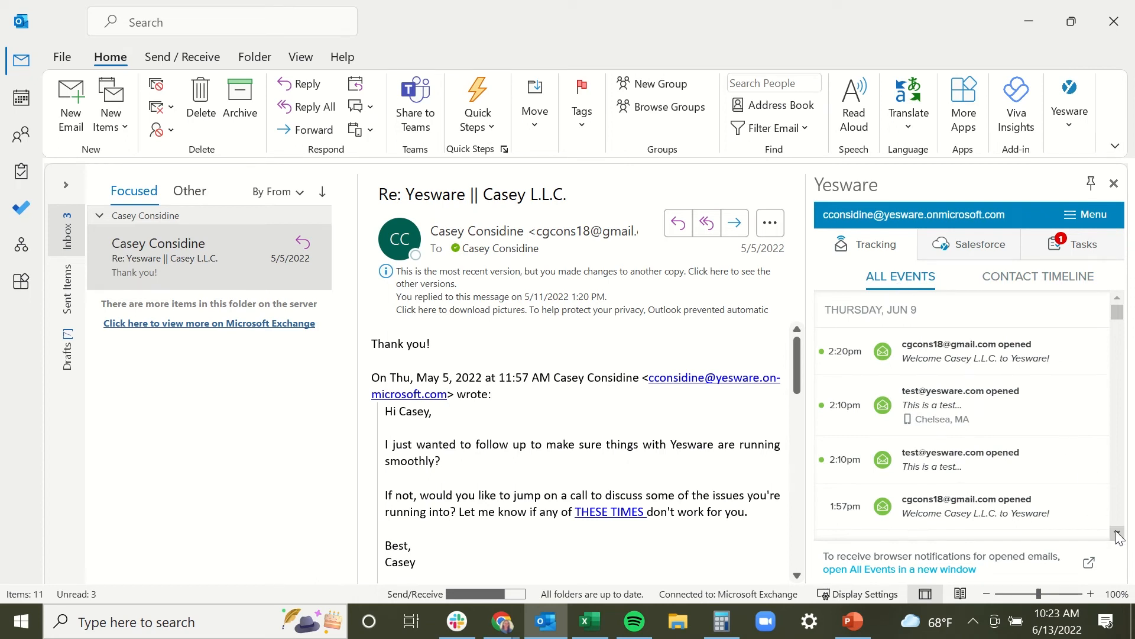
scroll("down", 3)
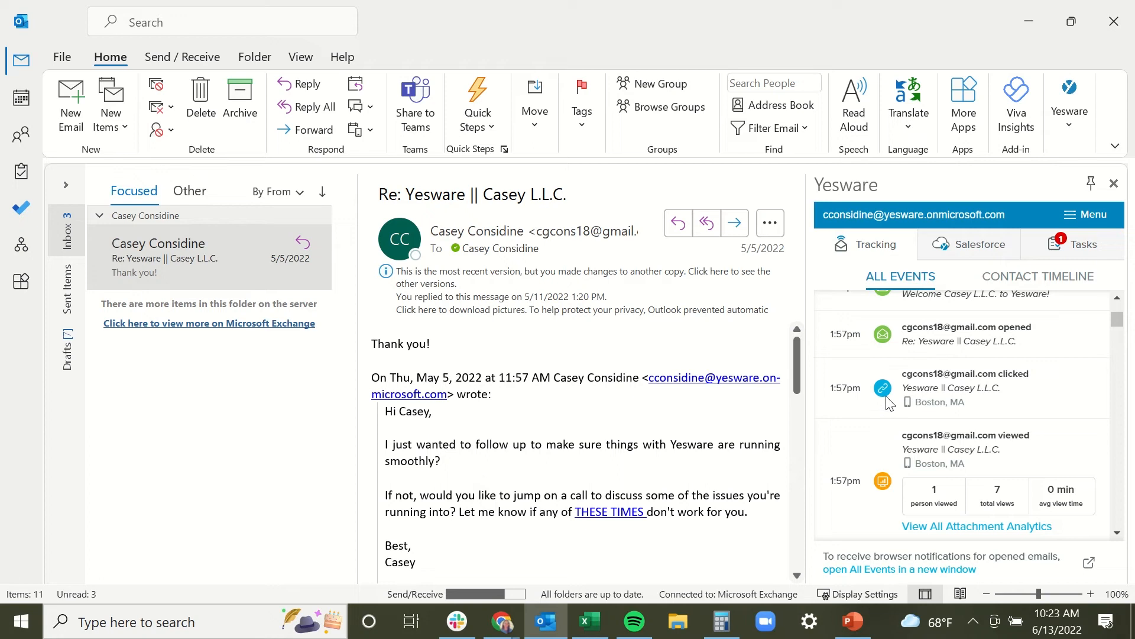
mouse_move(905, 404)
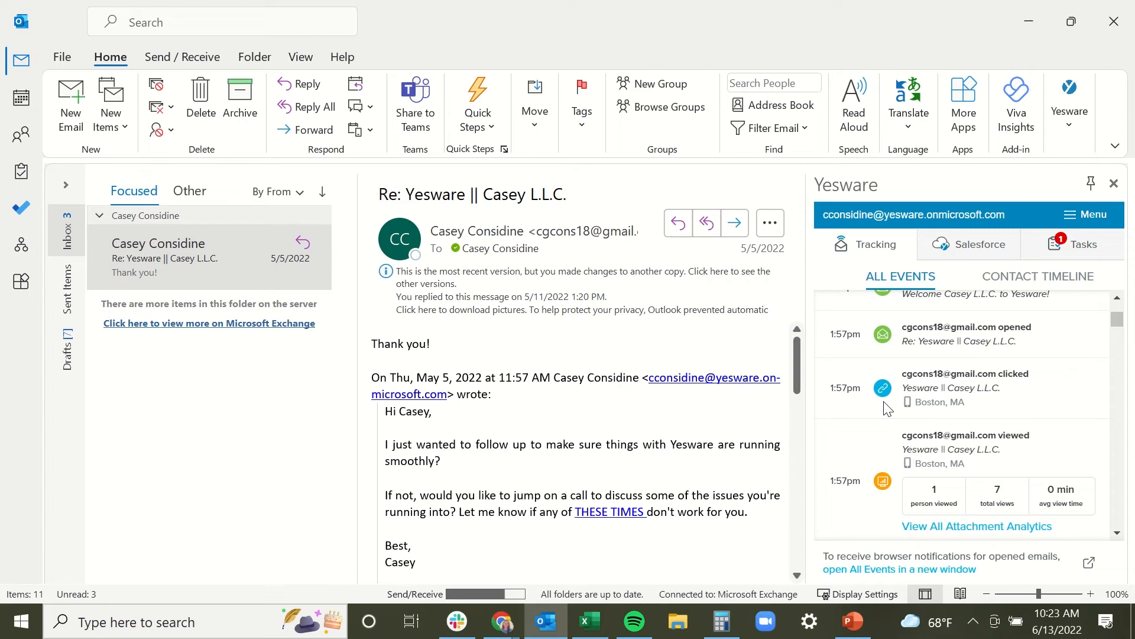
mouse_move(892, 406)
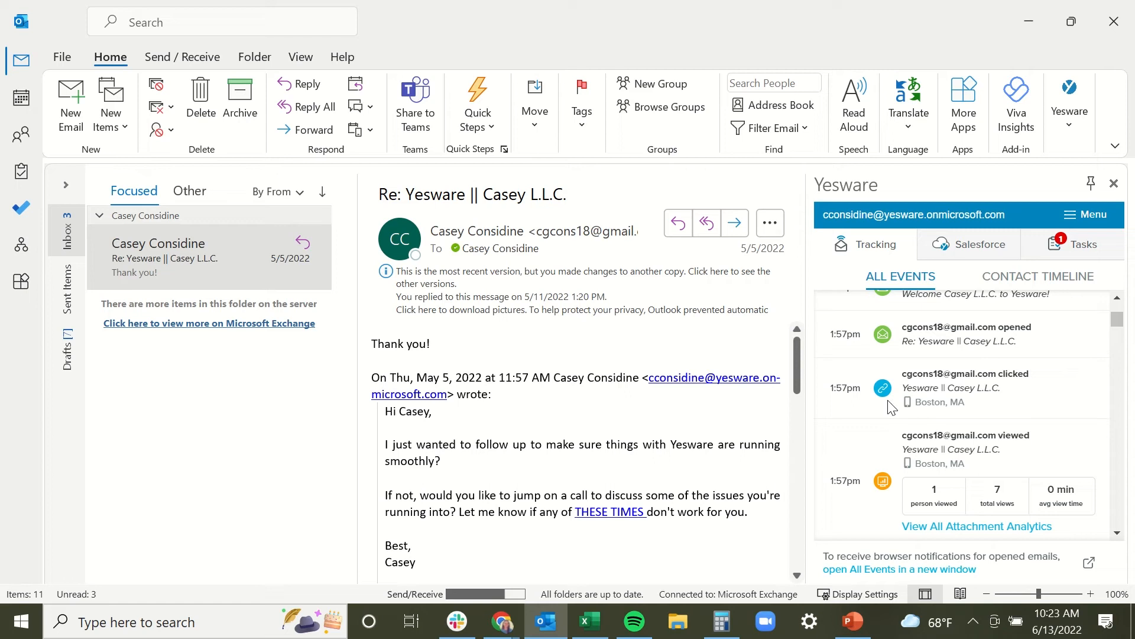
mouse_move(885, 499)
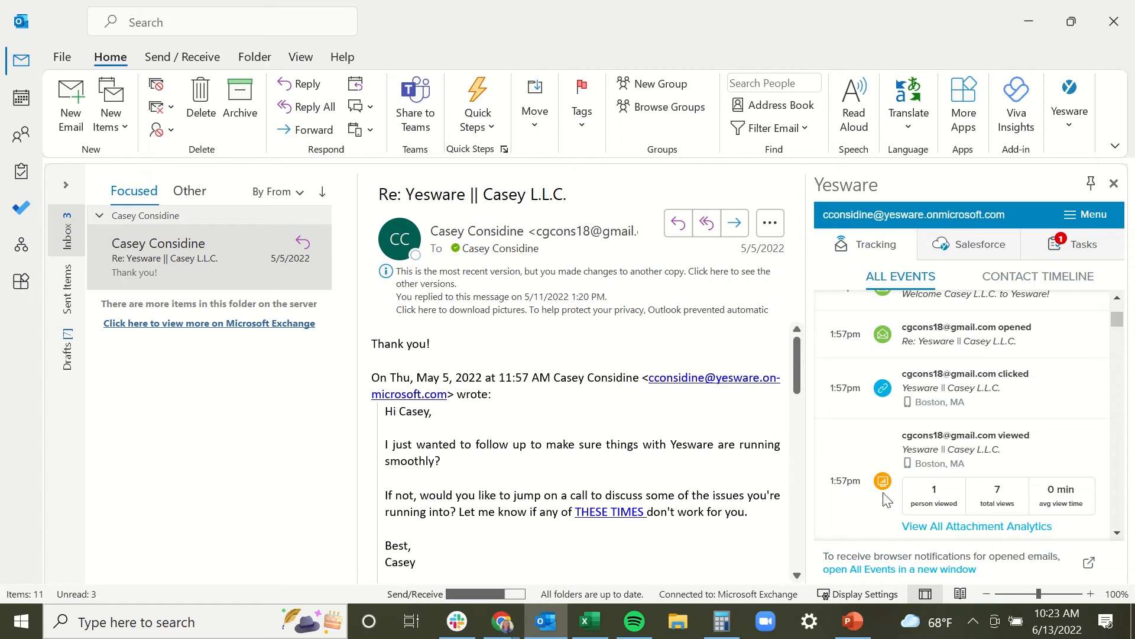
mouse_move(889, 504)
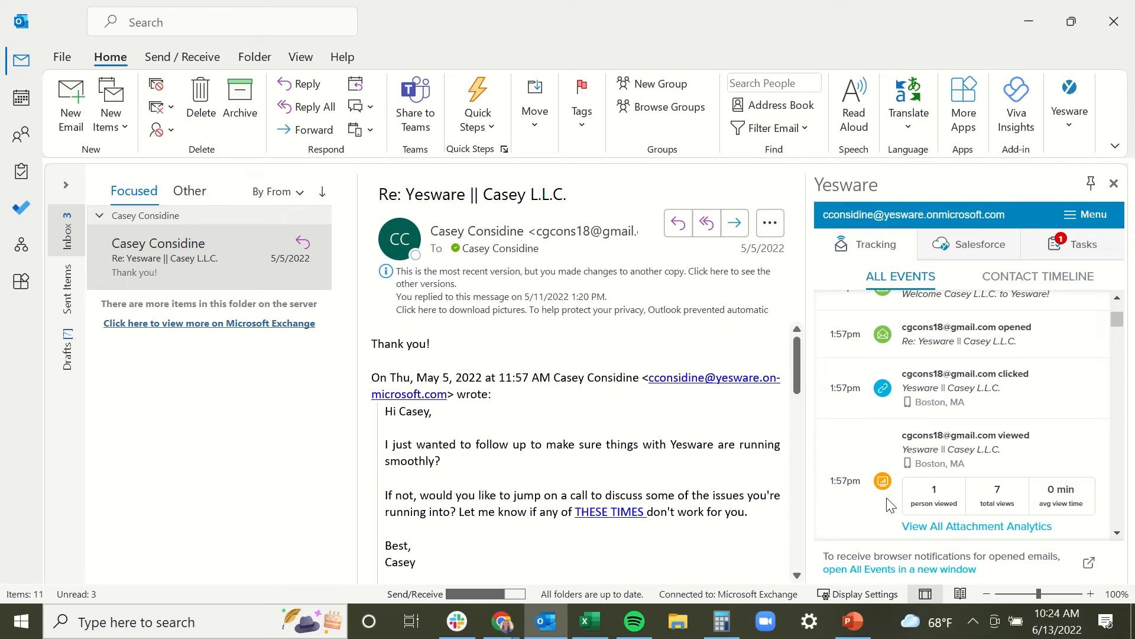
mouse_move(963, 507)
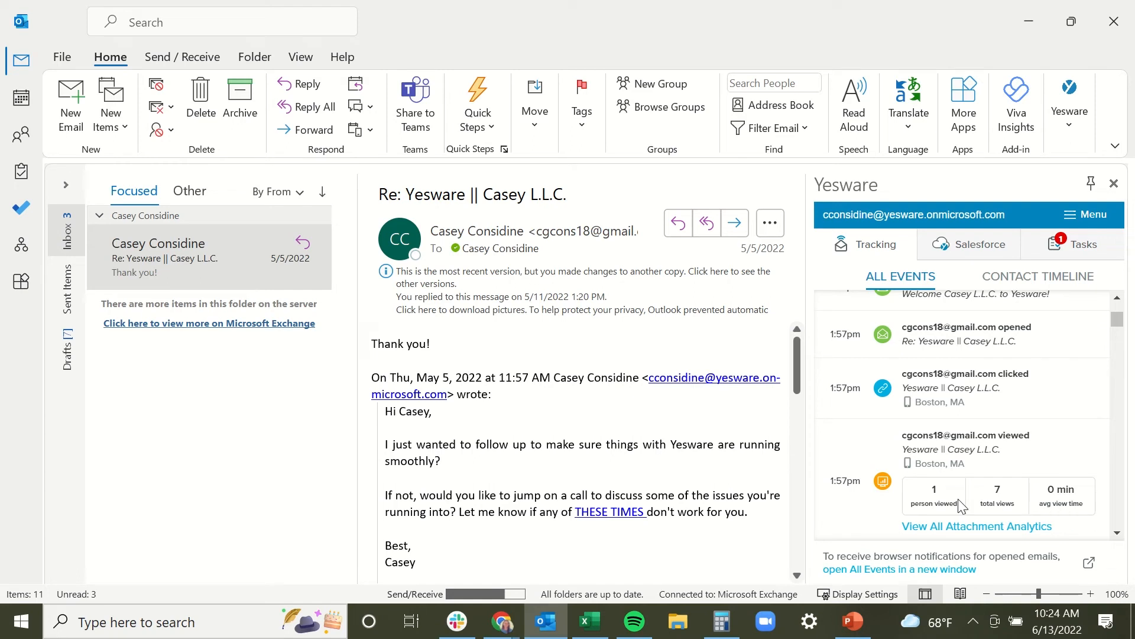
mouse_move(1091, 524)
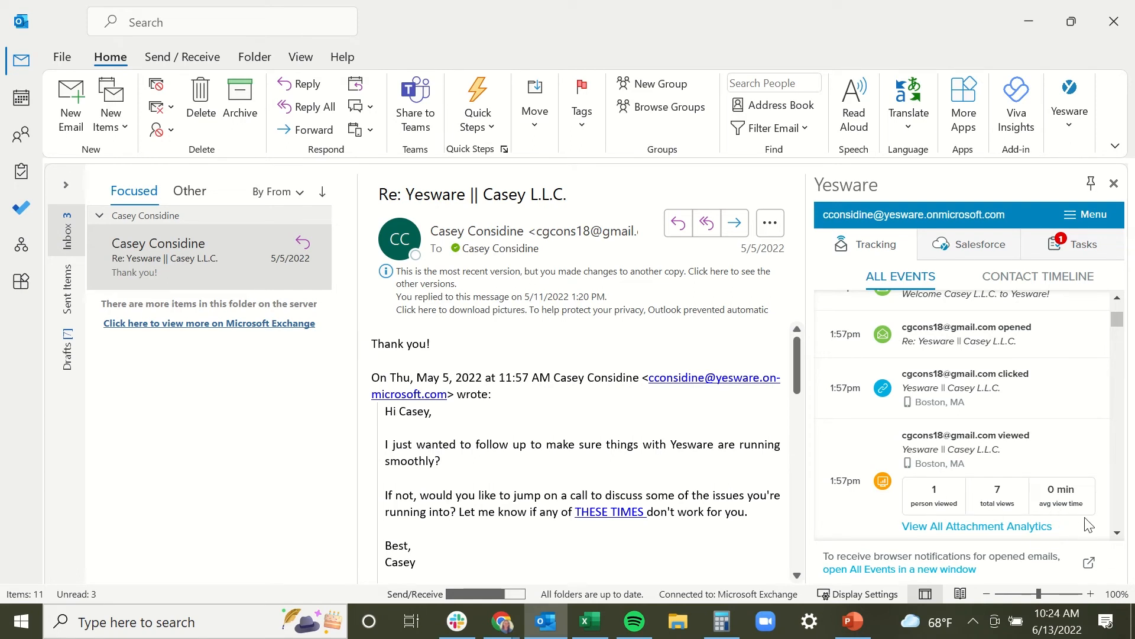
mouse_move(1078, 531)
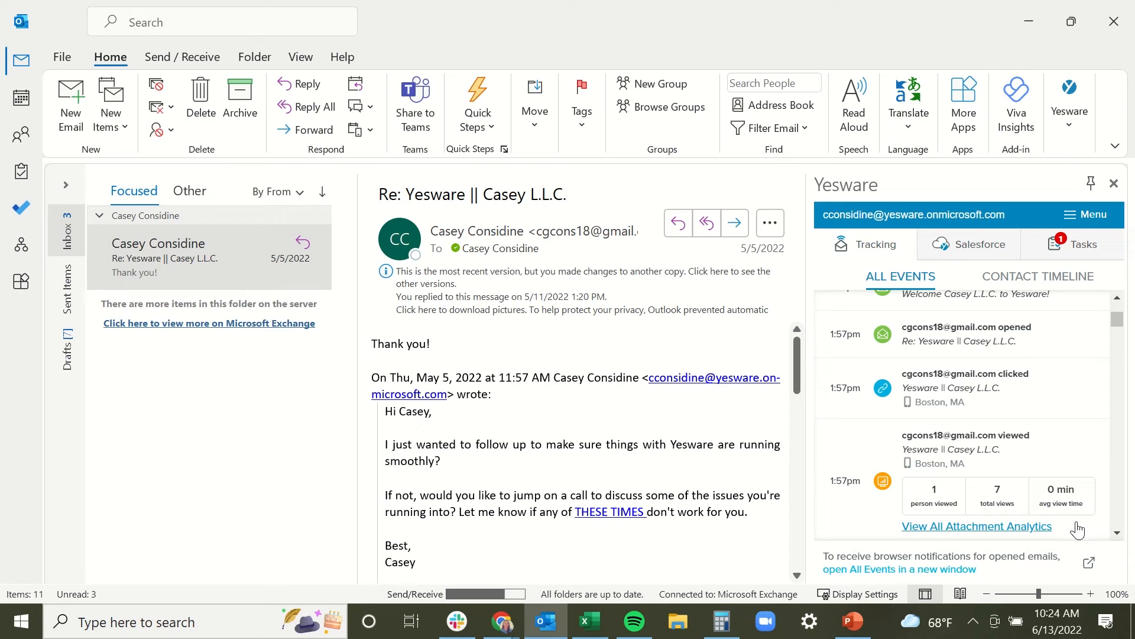
mouse_move(1040, 533)
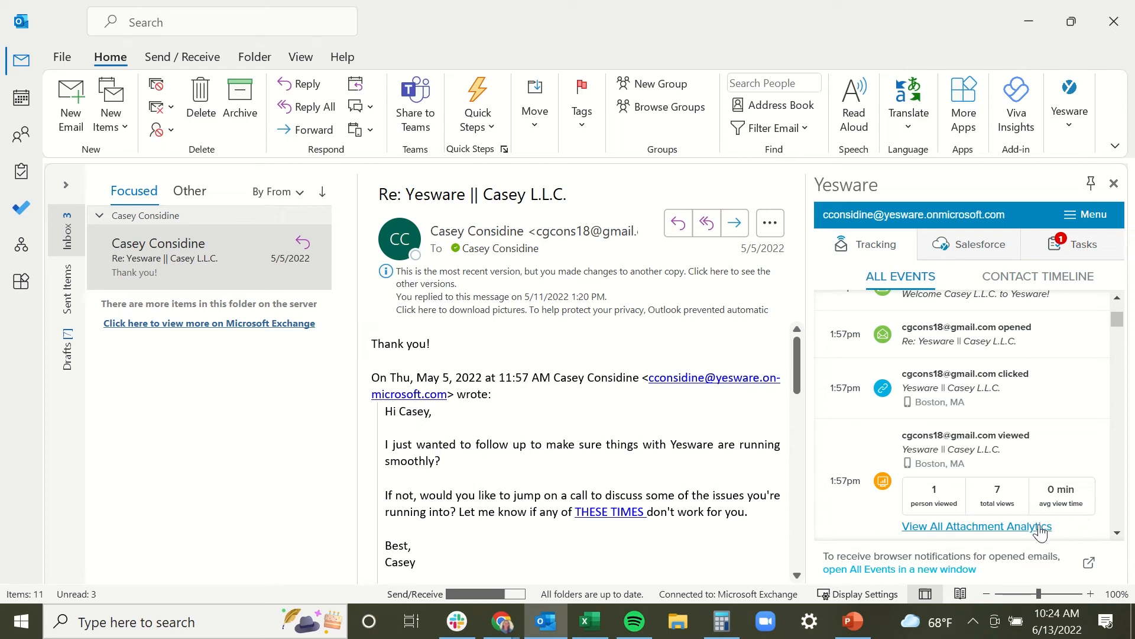
View the full attachment analytics report, maximized, and browse per-page engagement
left_click(977, 527)
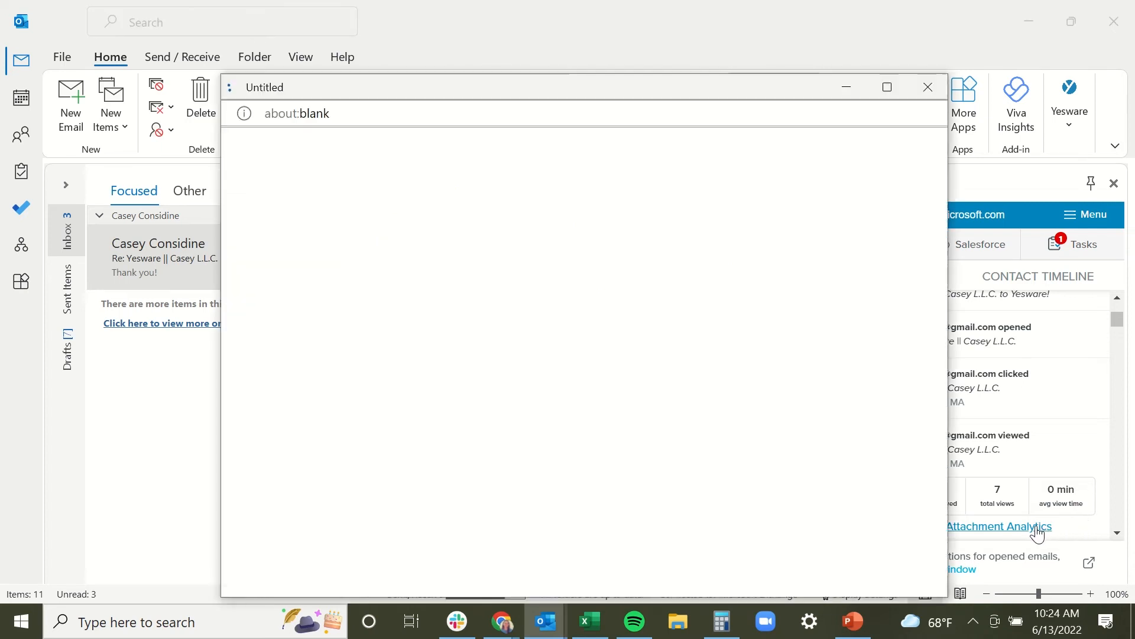
left_click(999, 527)
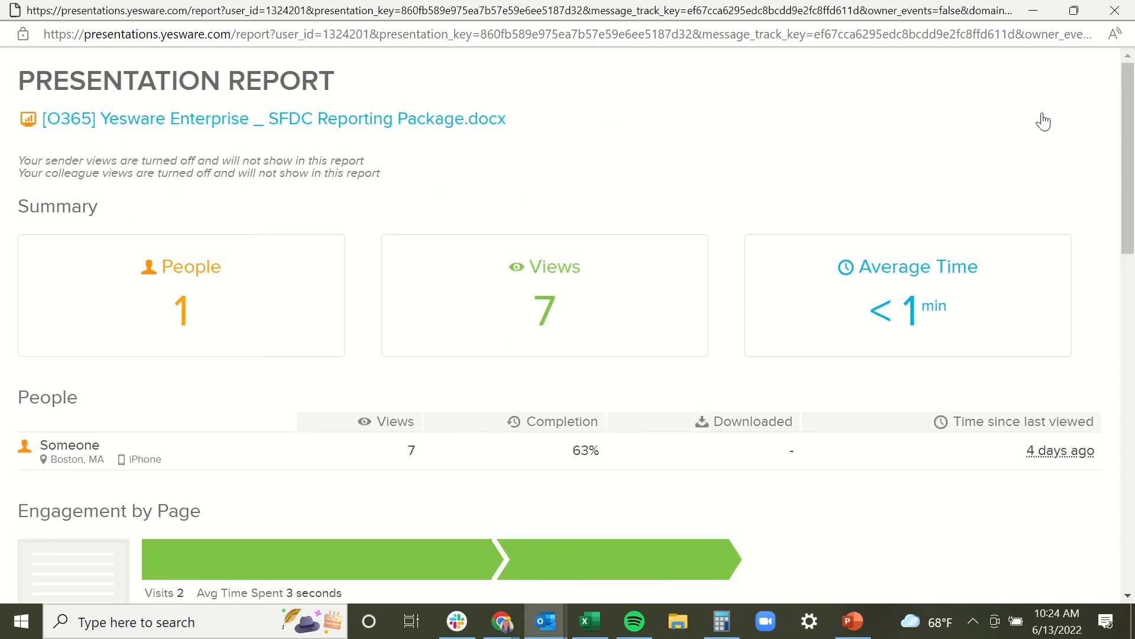
scroll("down", 3)
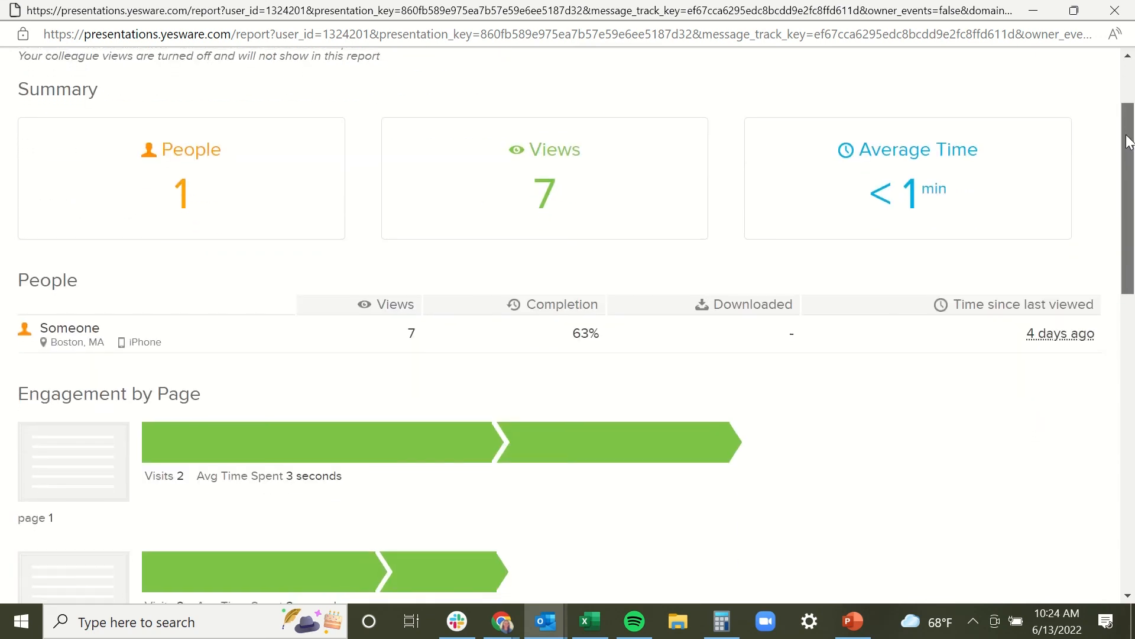
scroll("down", 3)
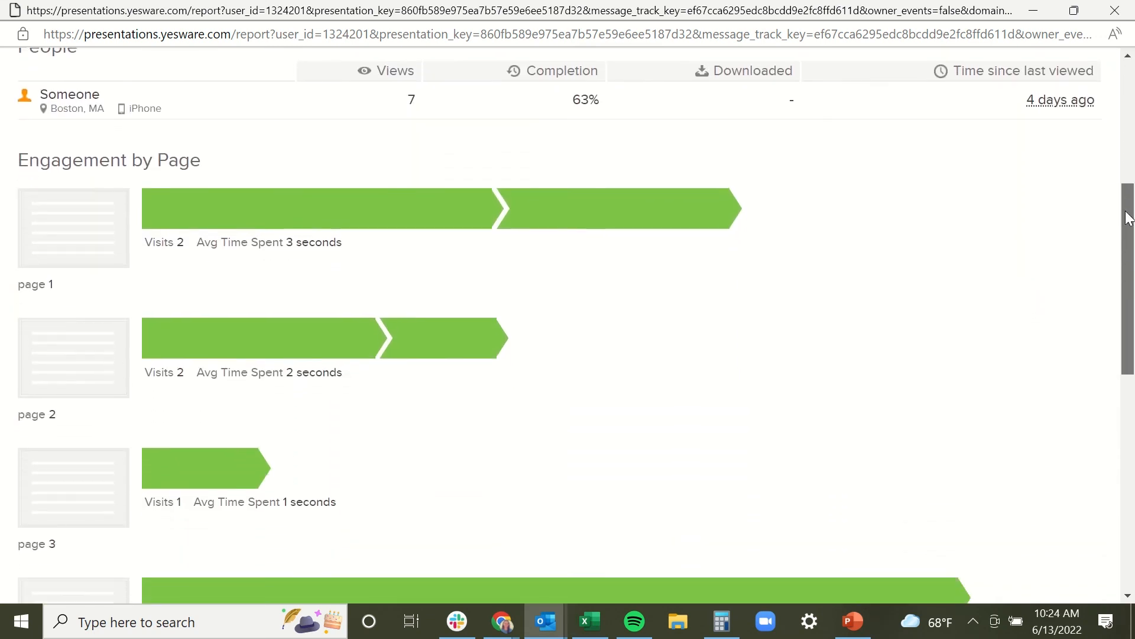
scroll("down", 3)
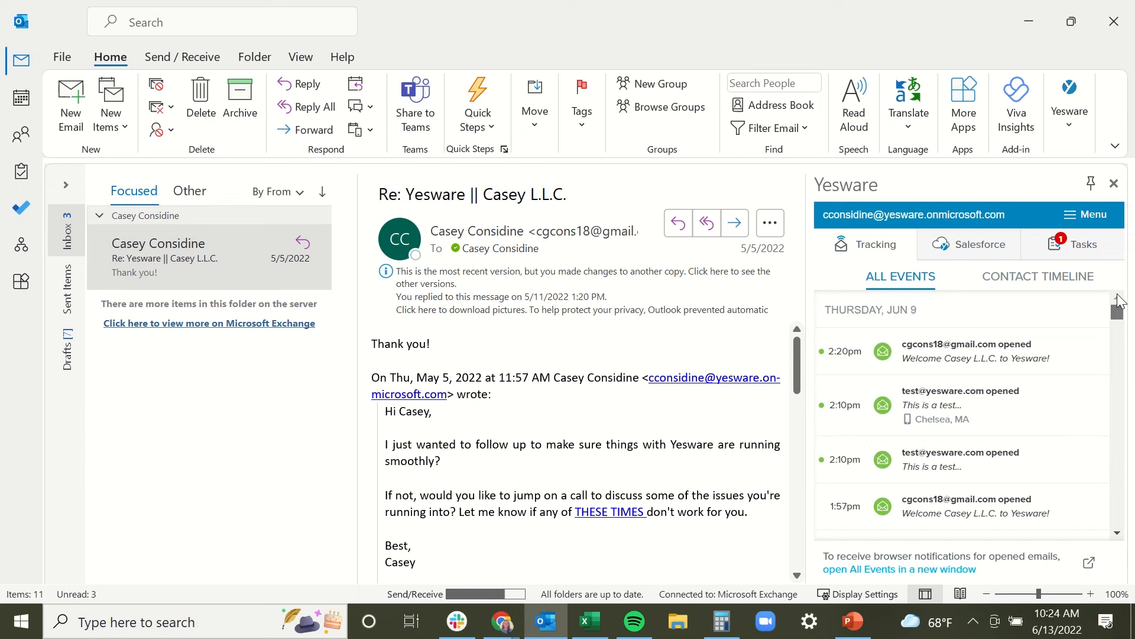
mouse_move(897, 375)
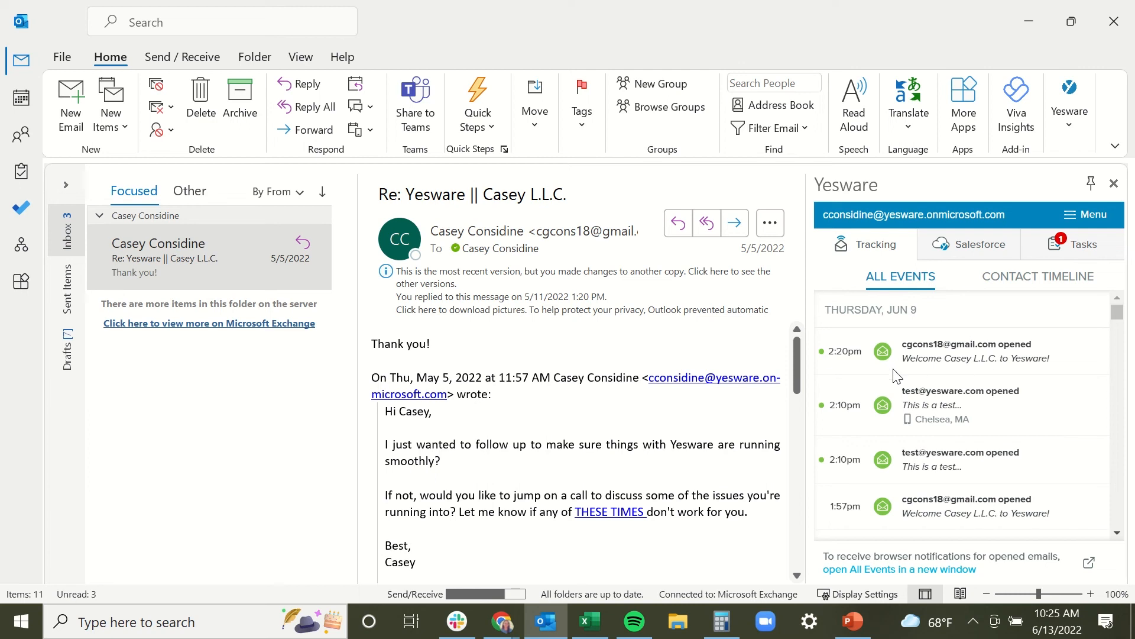
mouse_move(892, 370)
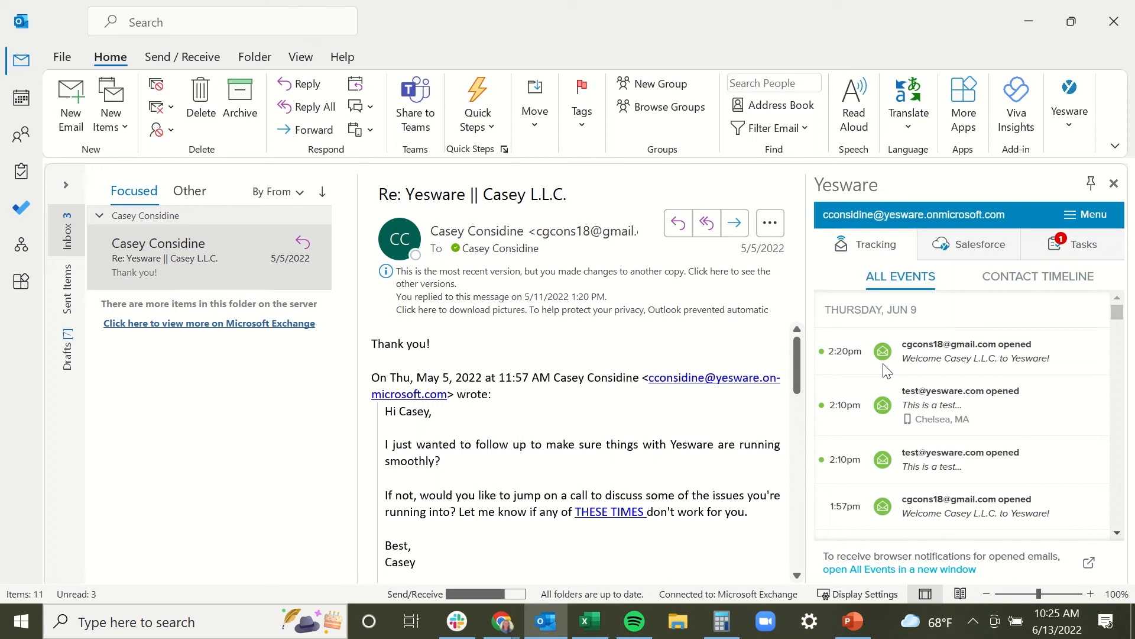
mouse_move(895, 366)
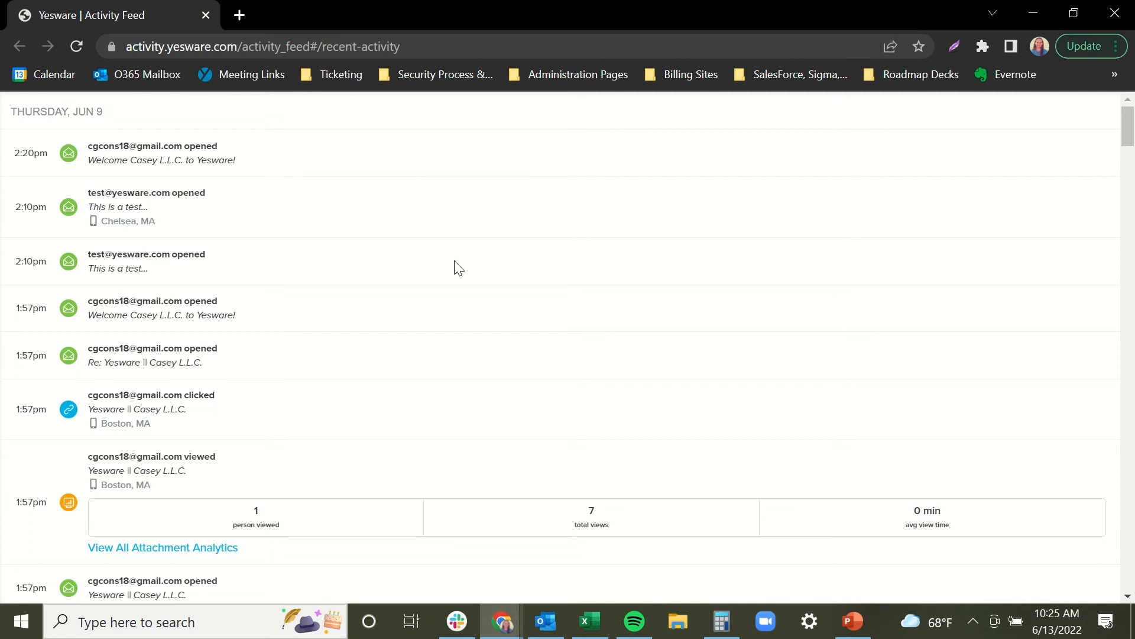
mouse_move(580, 278)
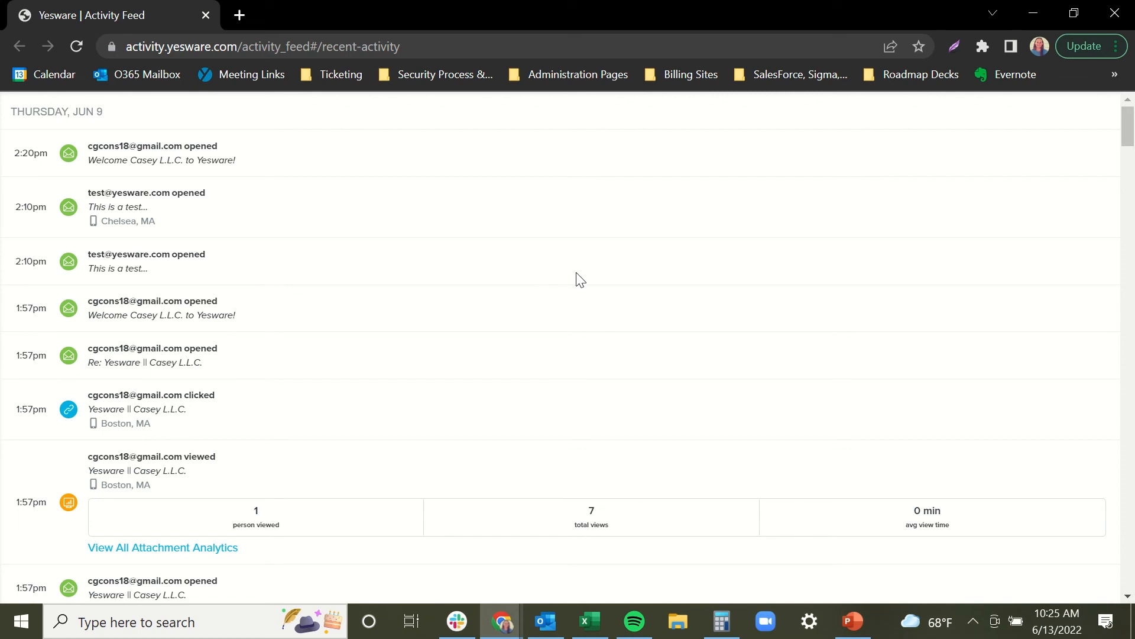
mouse_move(554, 554)
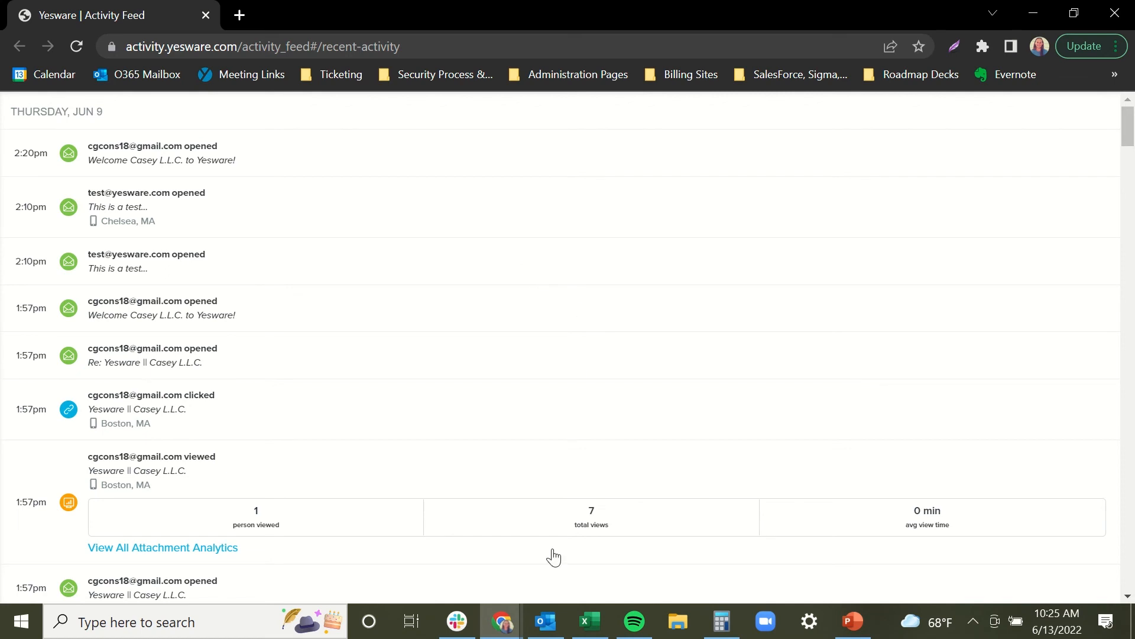
Return from the Chrome activity feed to the Outlook inbox window
left_click(545, 621)
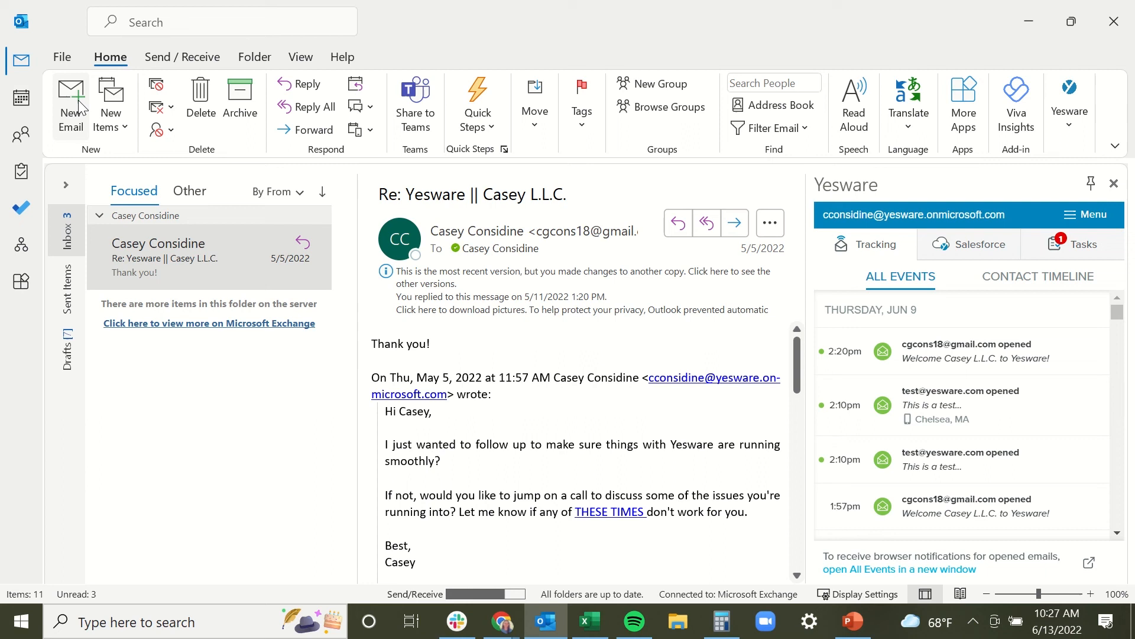
Start a new email message with sender address and signature prefilled
left_click(71, 95)
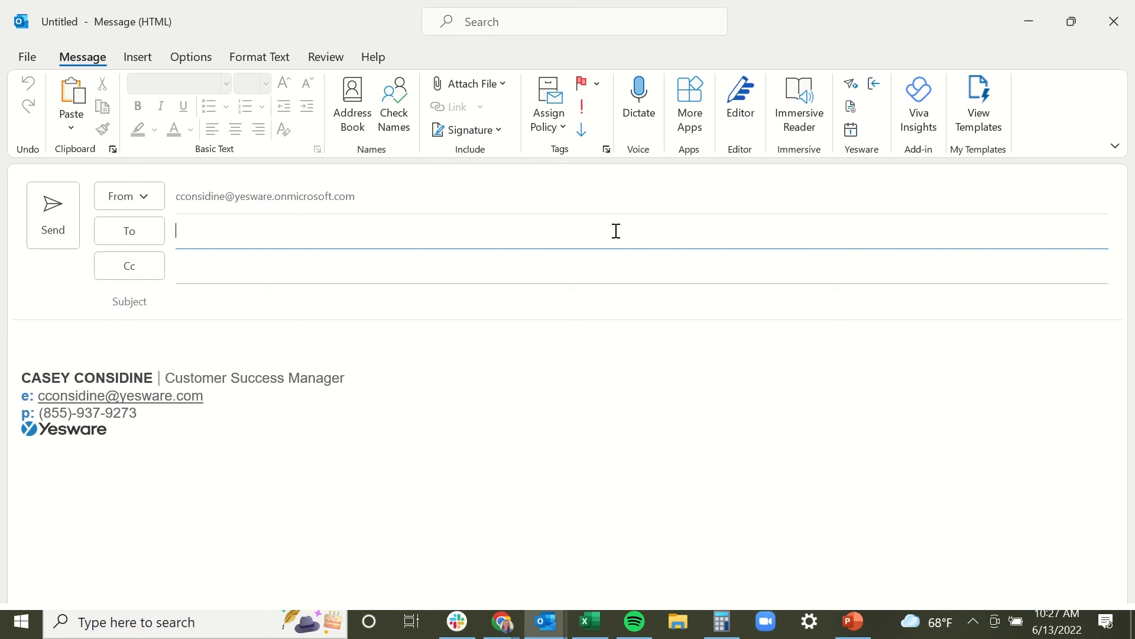
mouse_move(648, 241)
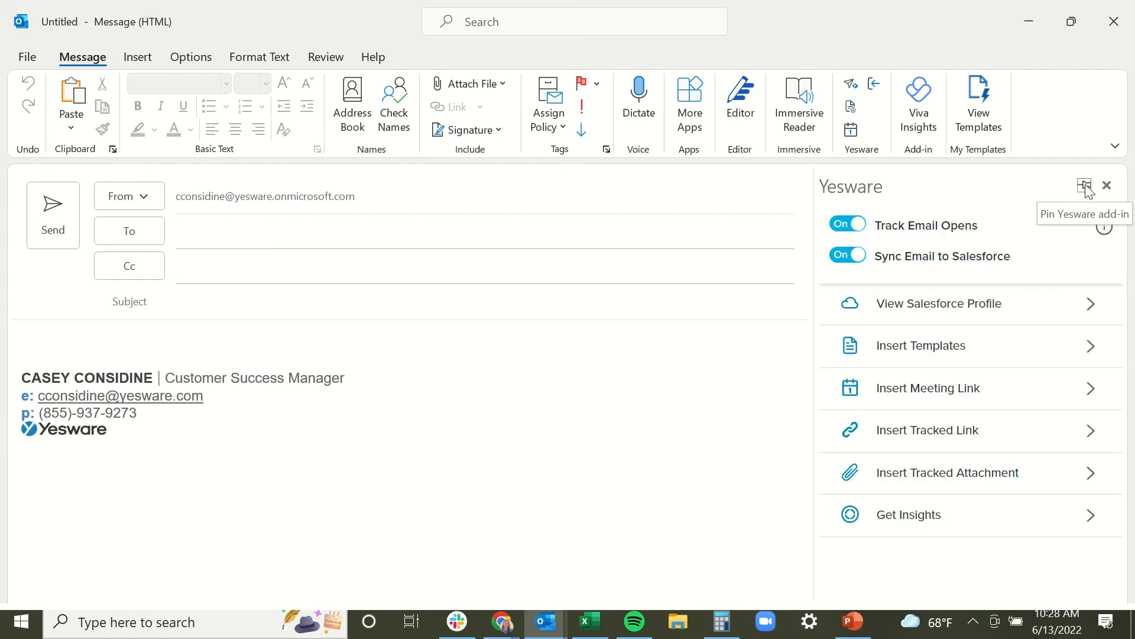
mouse_move(1043, 190)
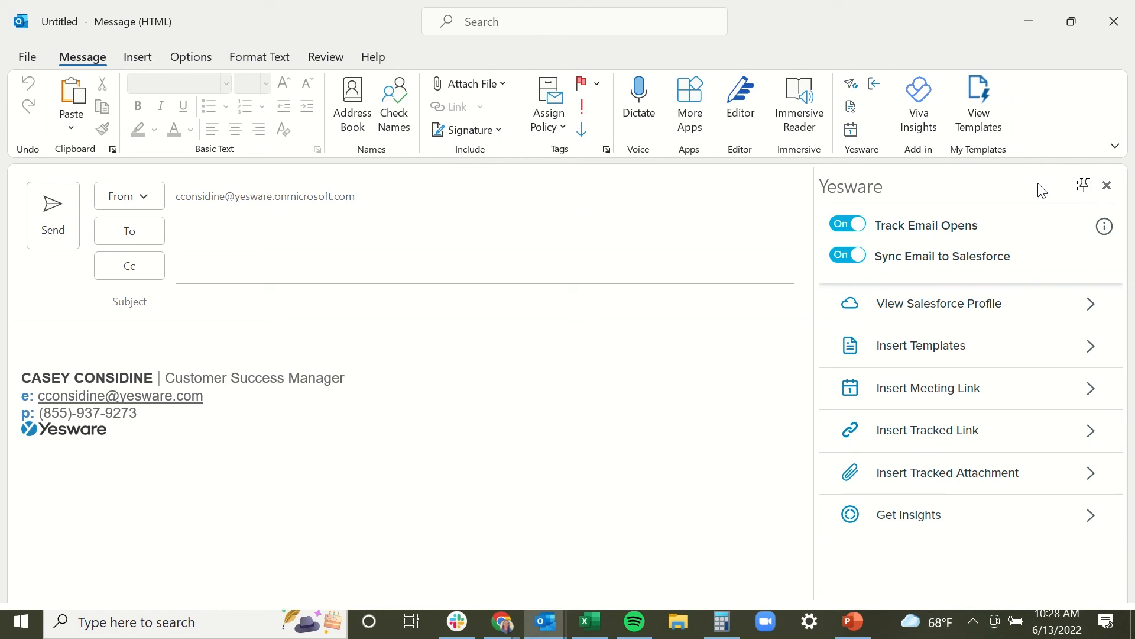
mouse_move(1033, 194)
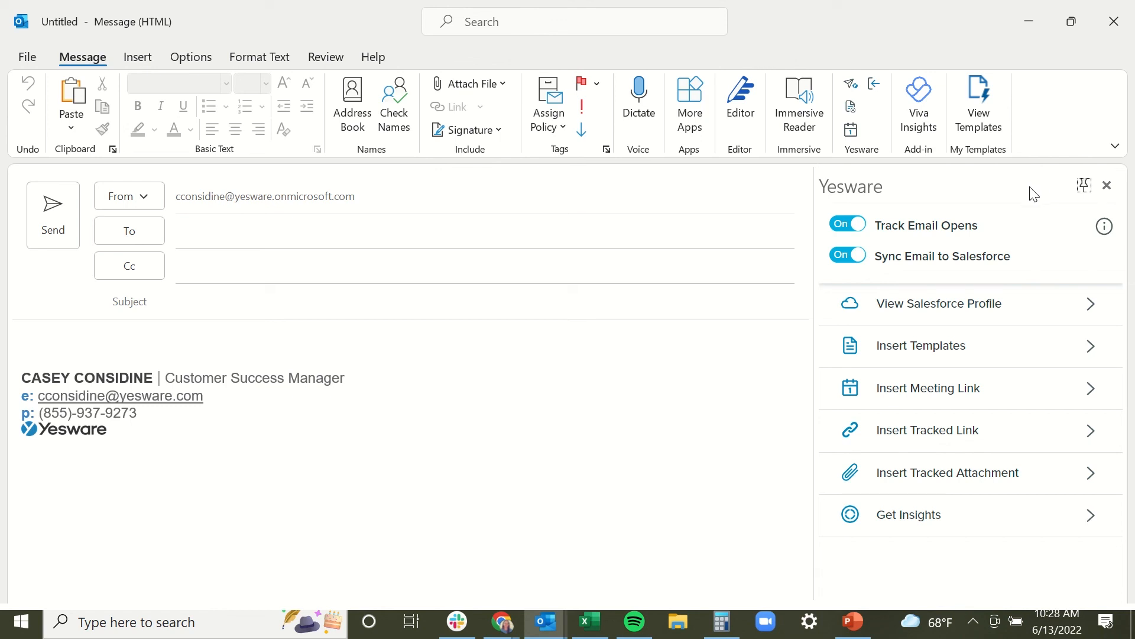
mouse_move(872, 85)
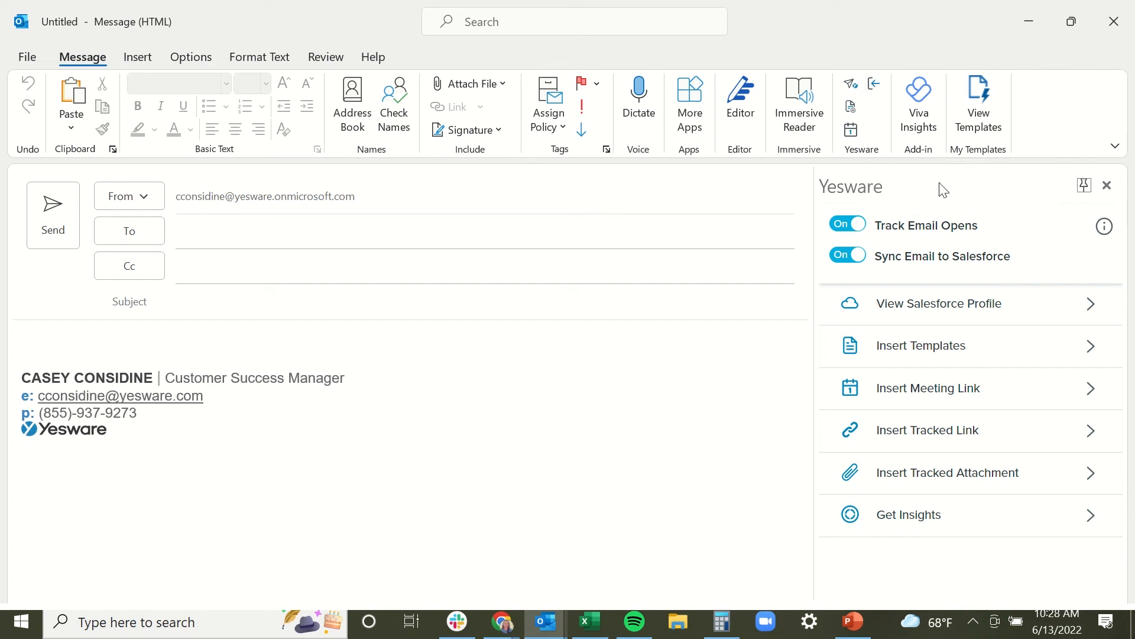
mouse_move(1006, 184)
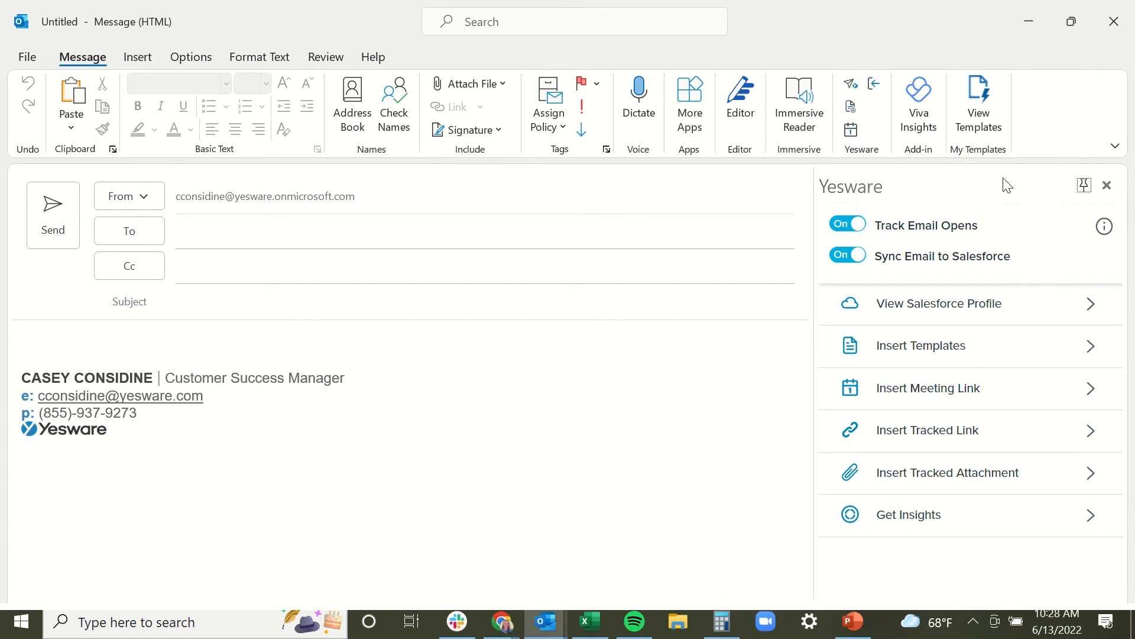
mouse_move(994, 236)
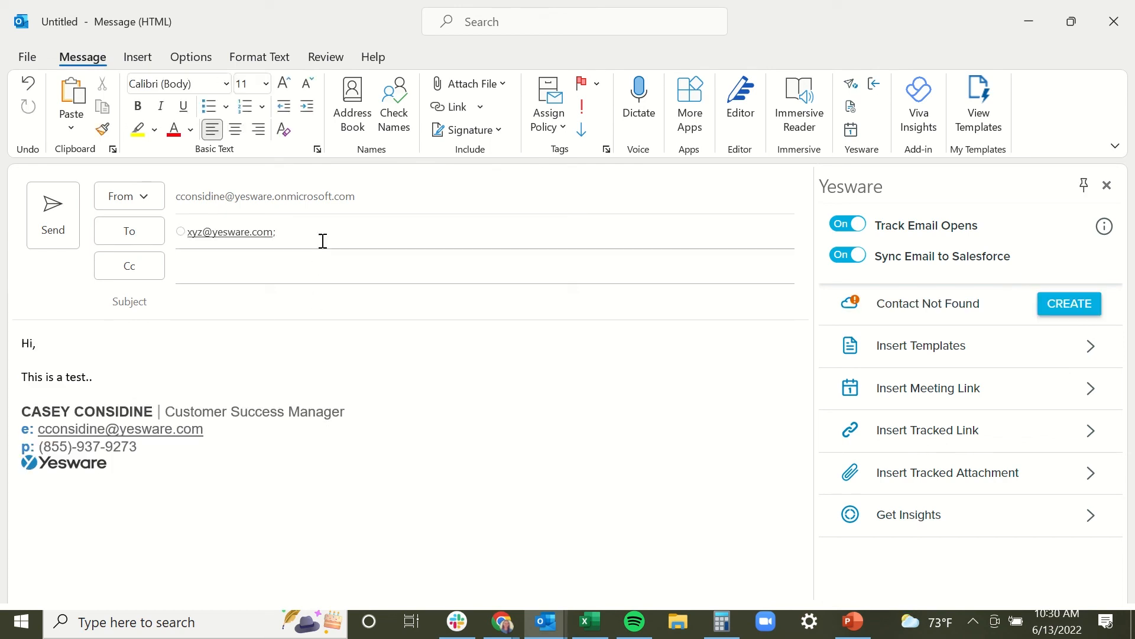
Replace the recipient with test@yesware and move into the message body
left_click(227, 232)
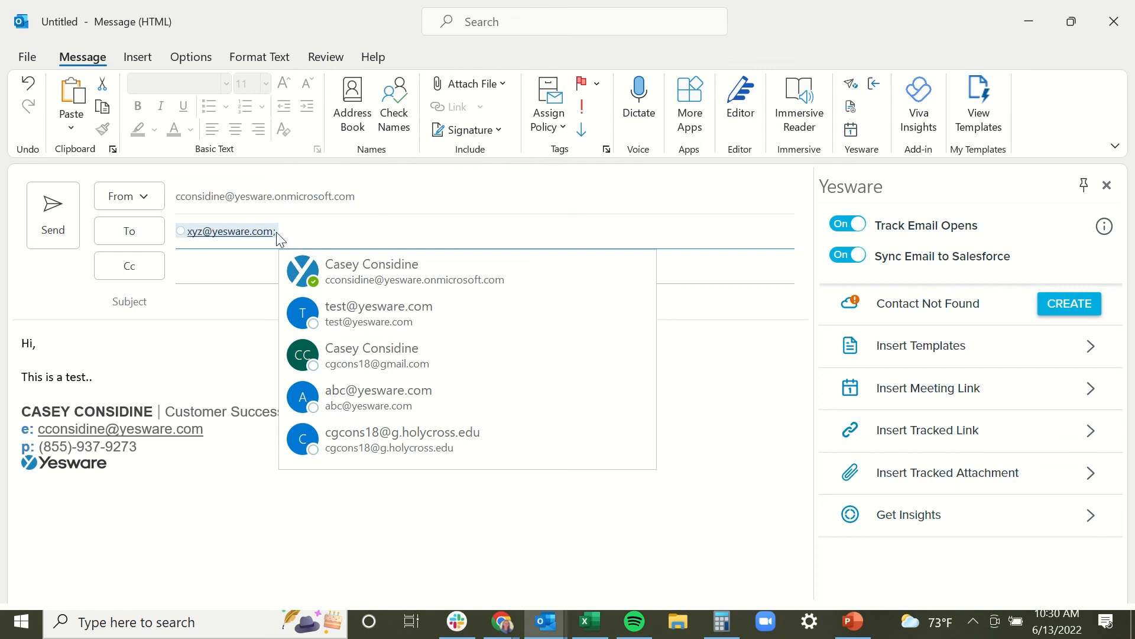
type("test@yesware")
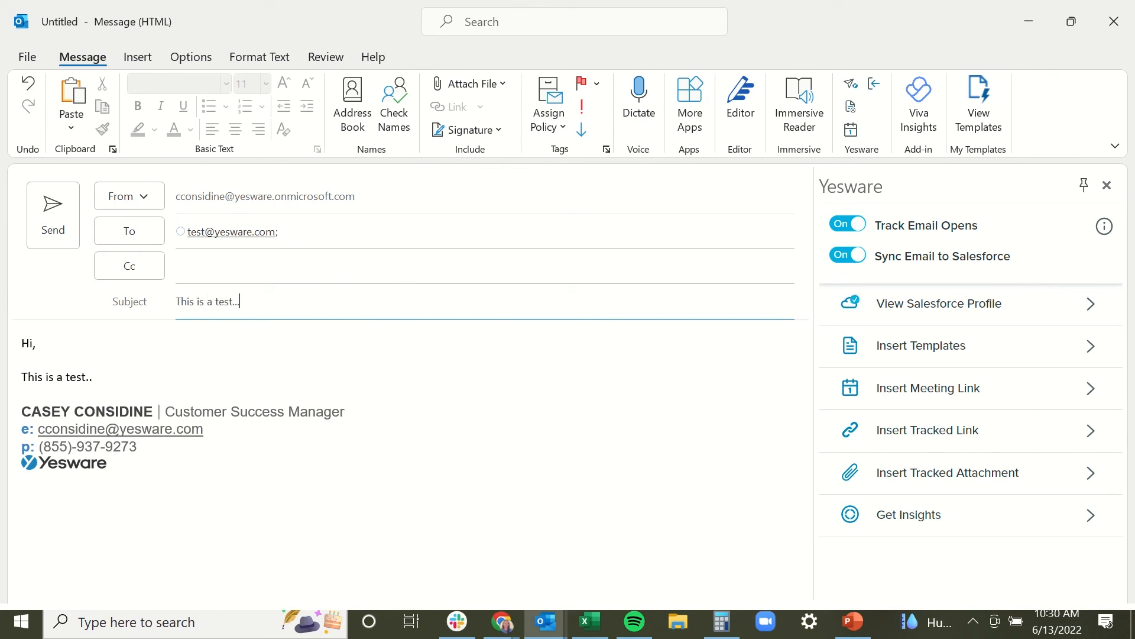
left_click(91, 377)
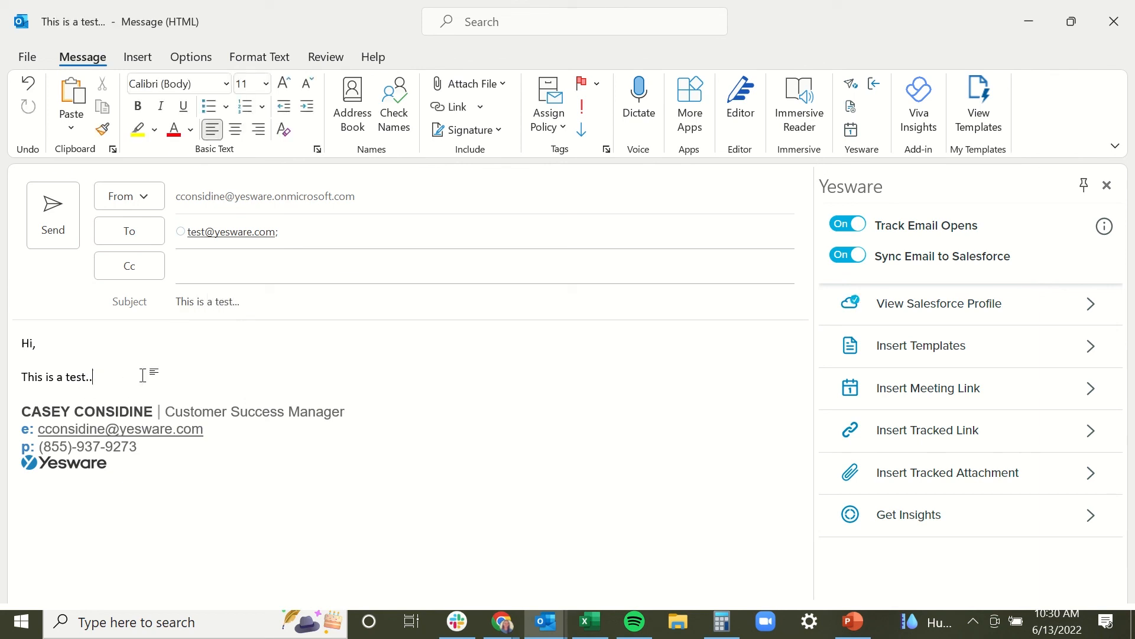
mouse_move(1007, 222)
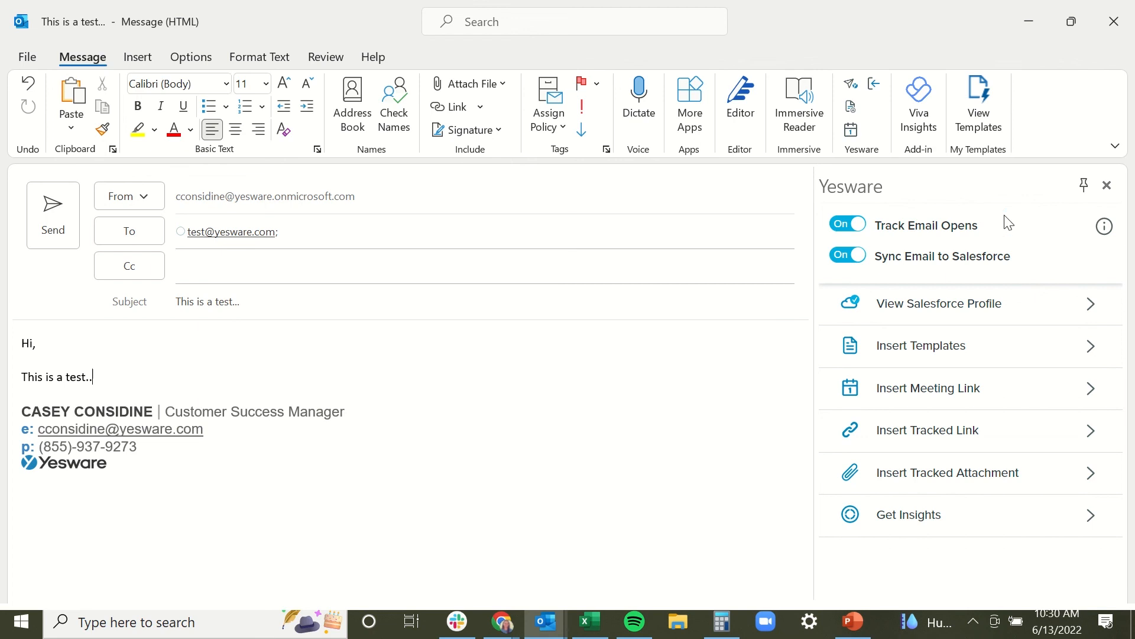
mouse_move(994, 231)
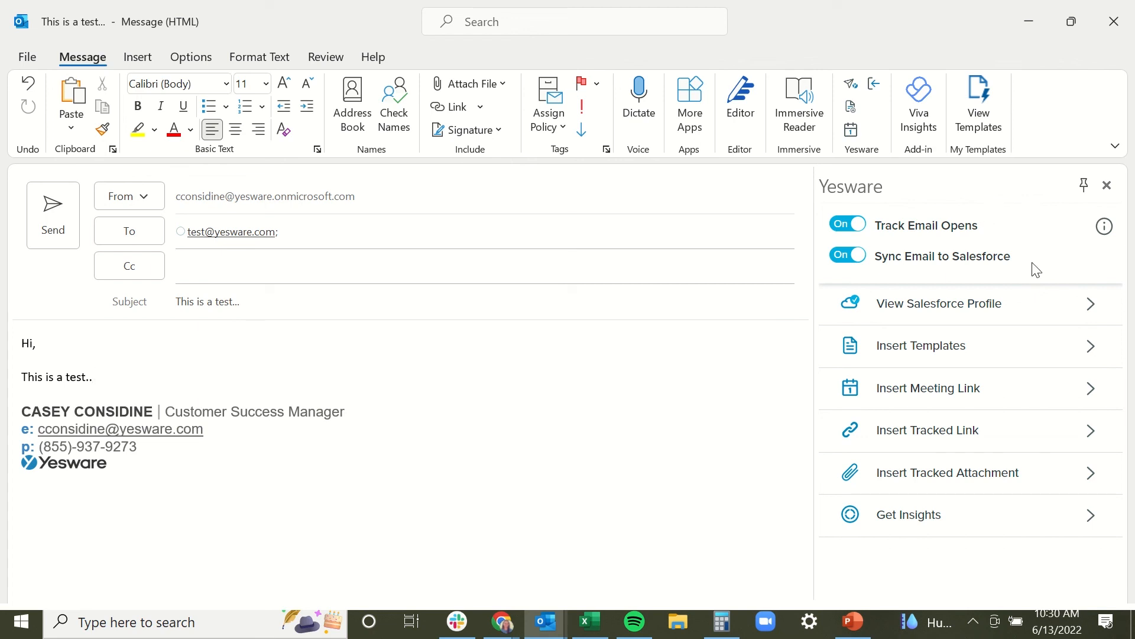
mouse_move(54, 206)
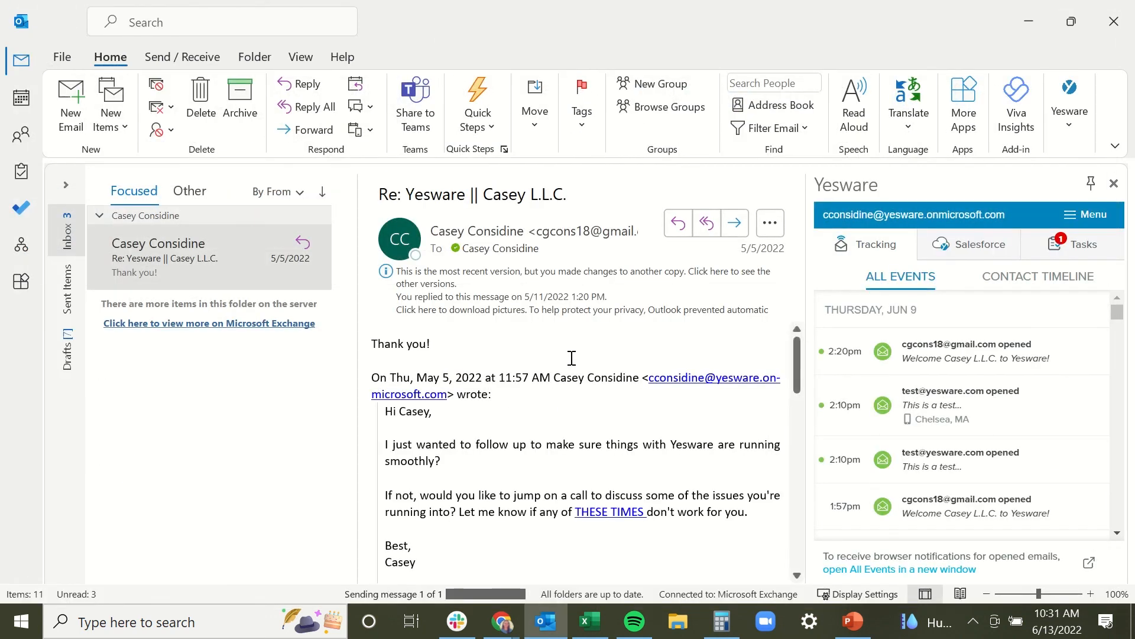
Start another new email addressed to the test contact from autocomplete
left_click(68, 97)
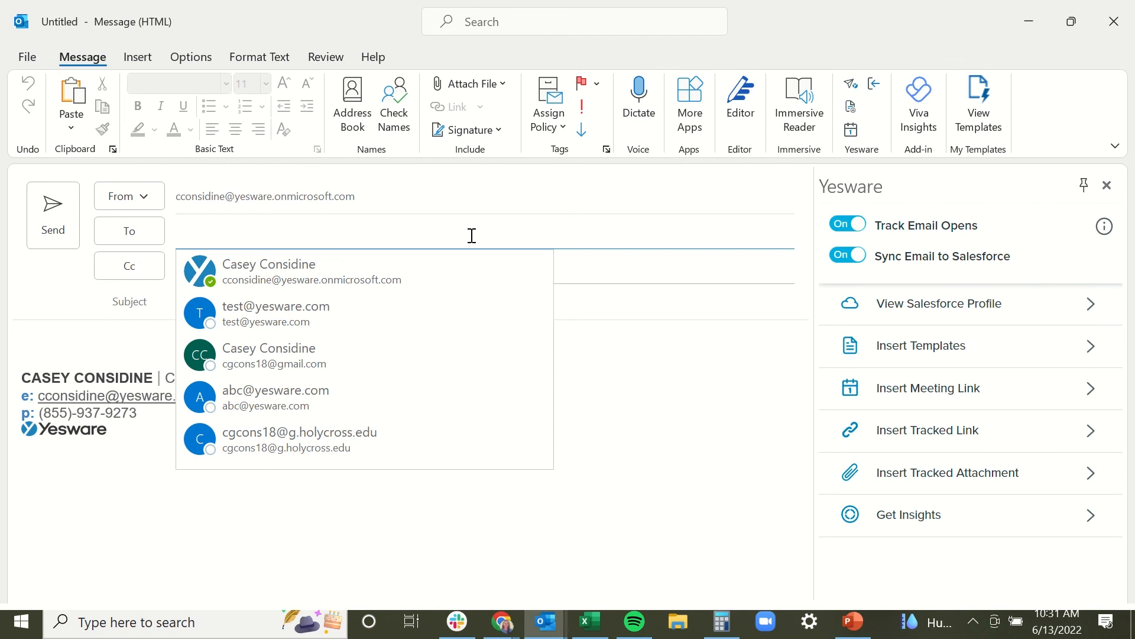
type("test")
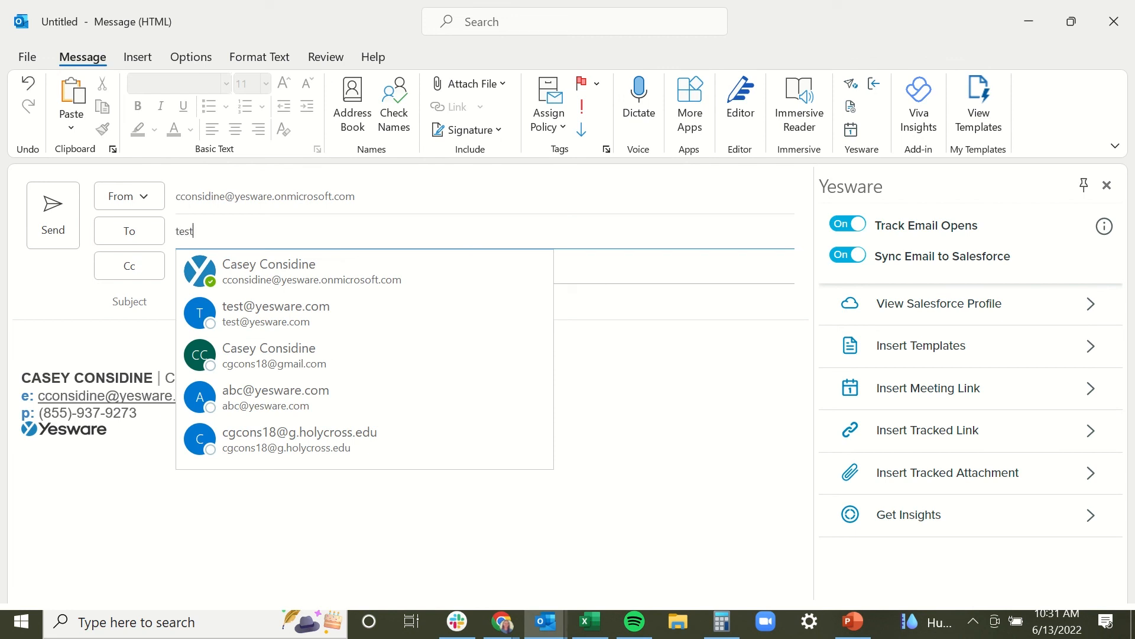
left_click(277, 313)
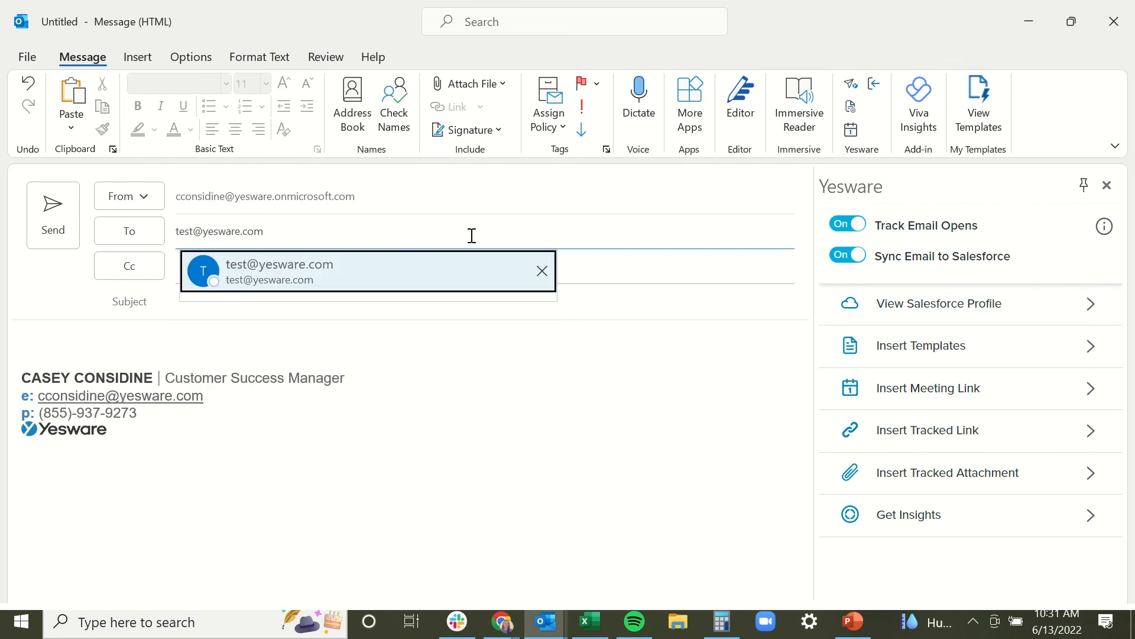
left_click(279, 265)
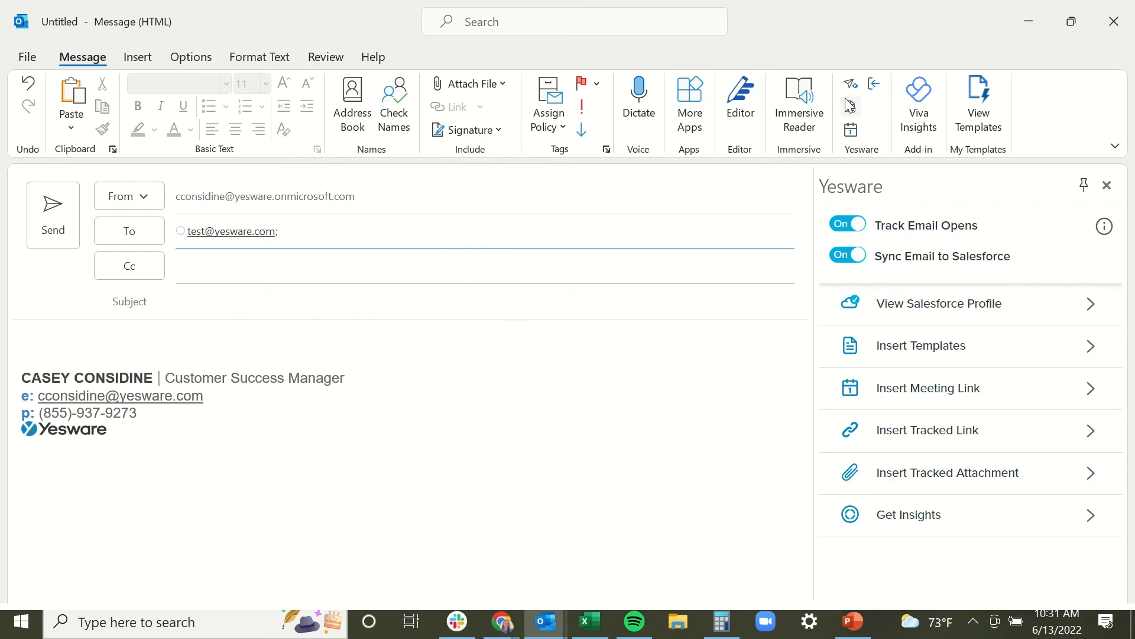
mouse_move(849, 82)
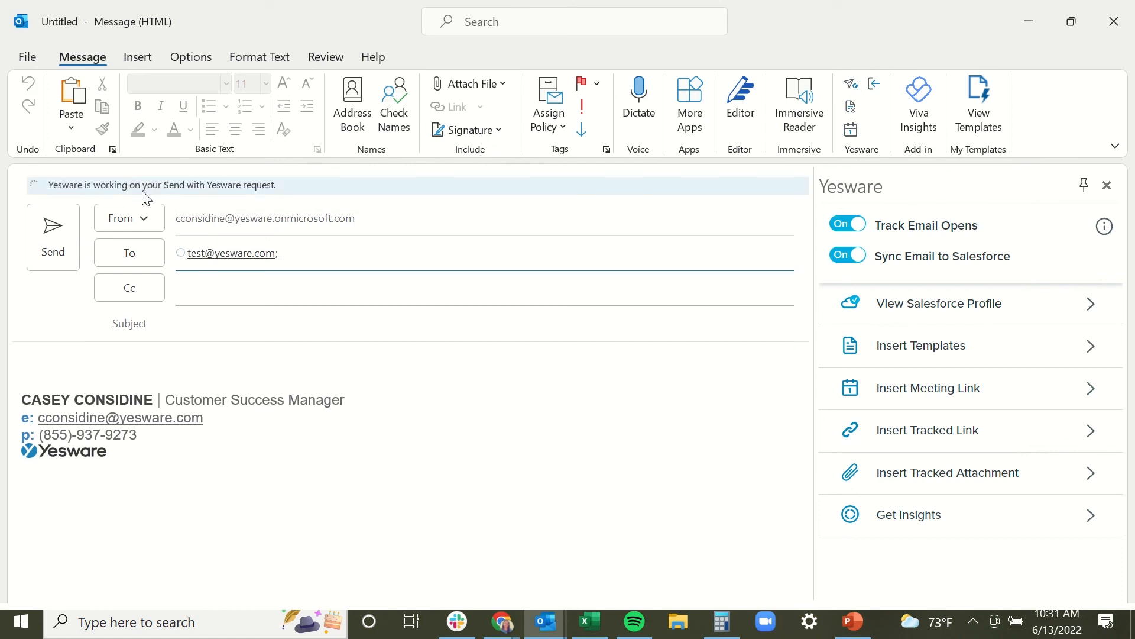
mouse_move(423, 194)
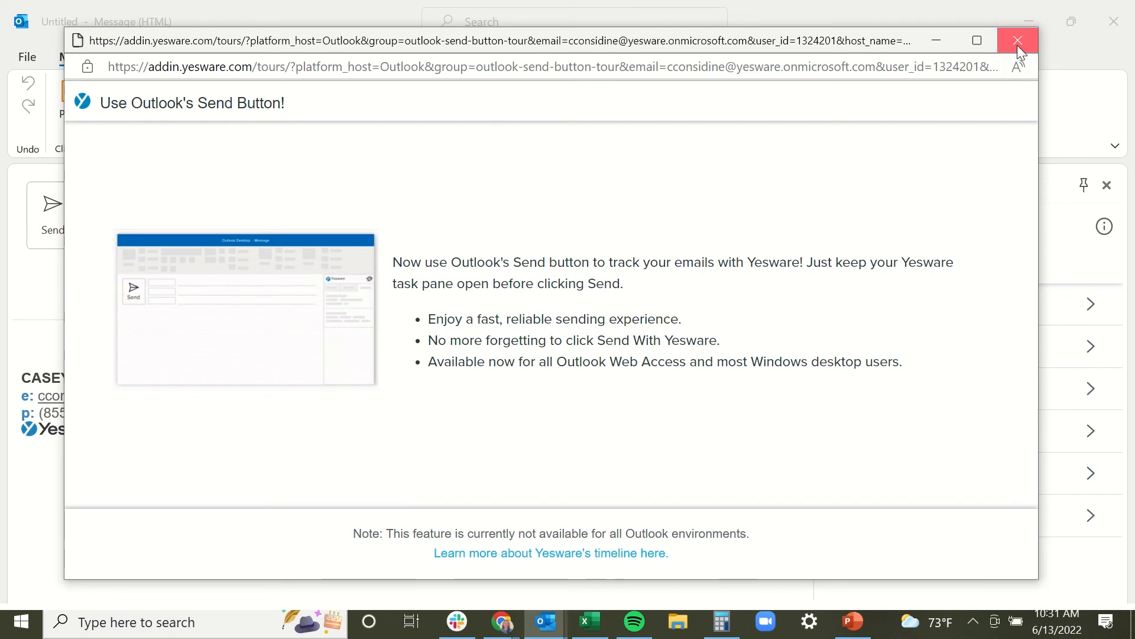
Dismiss the 'Use Outlook's Send Button!' Yesware tour window
left_click(1015, 41)
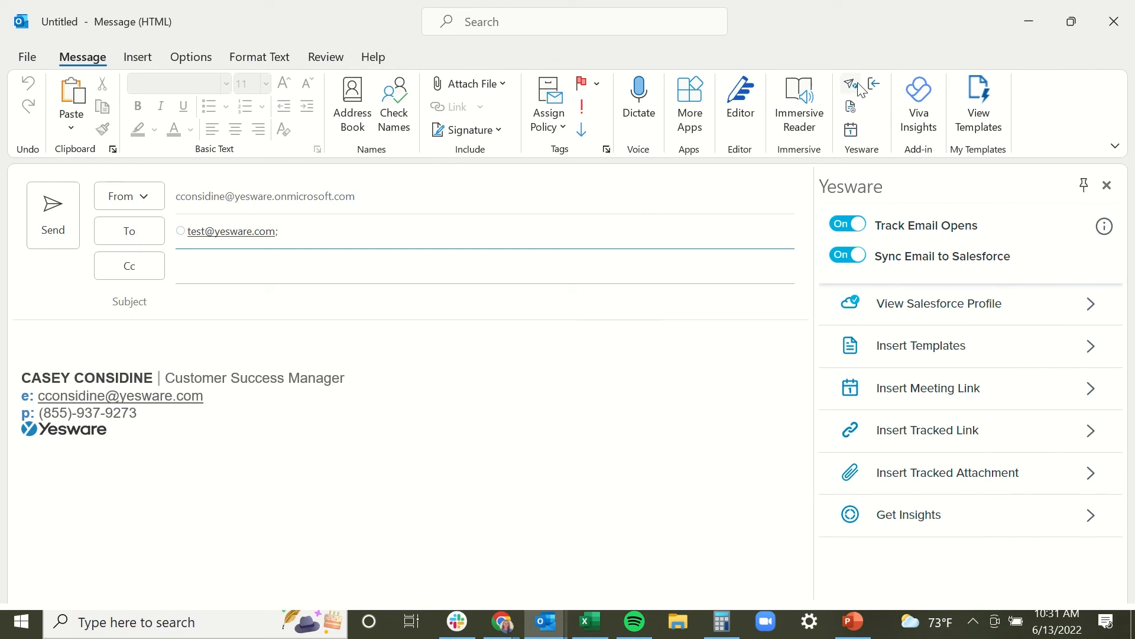
mouse_move(849, 83)
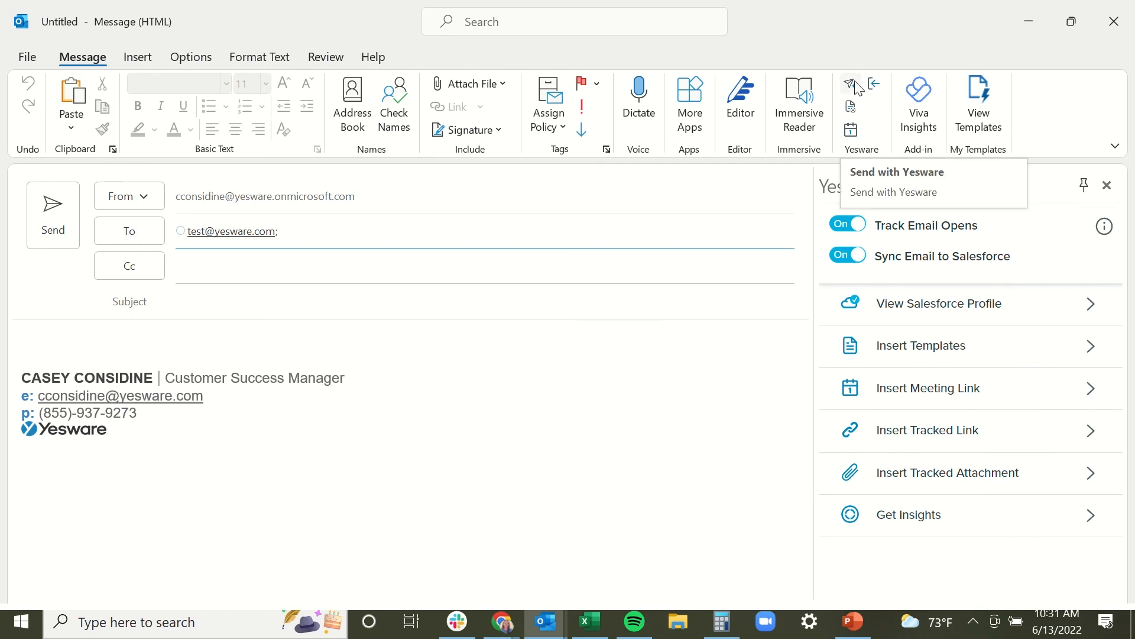